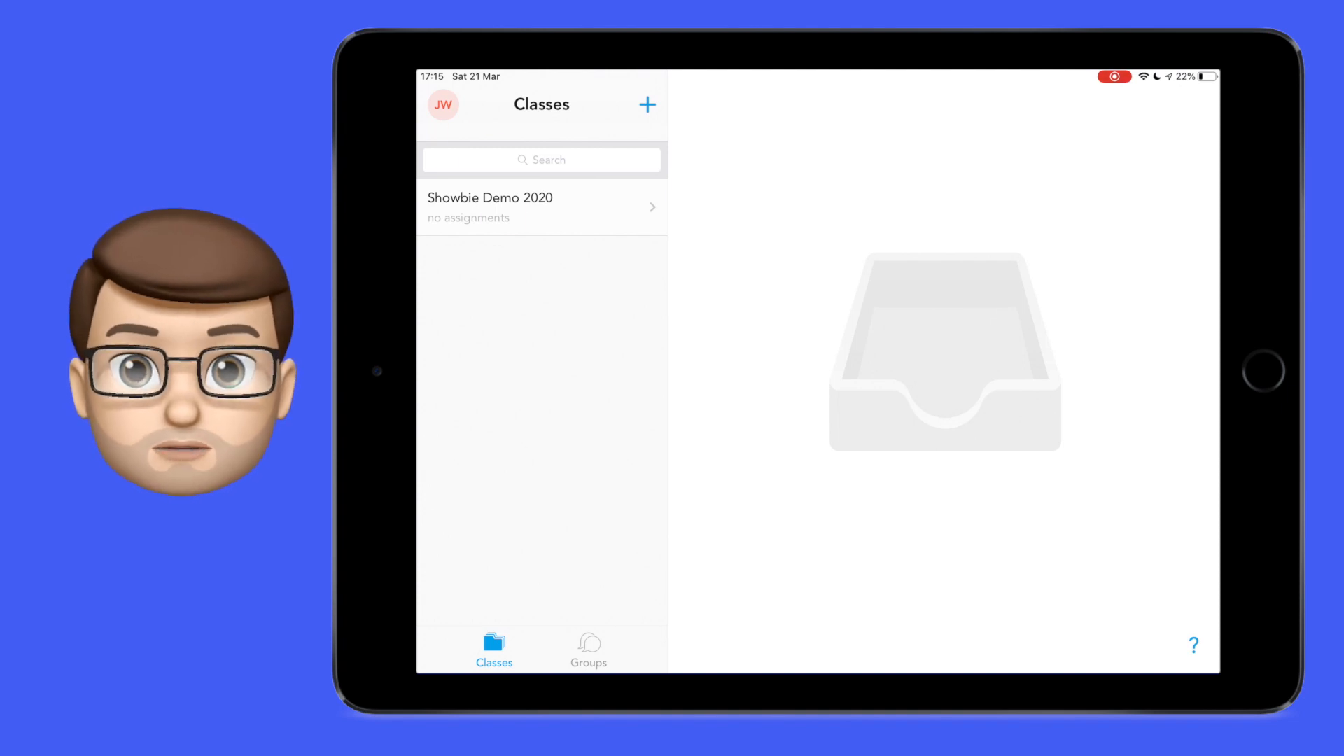
- Replace the profile picture with the school portrait of the boy in the blue jumper
left_click(442, 105)
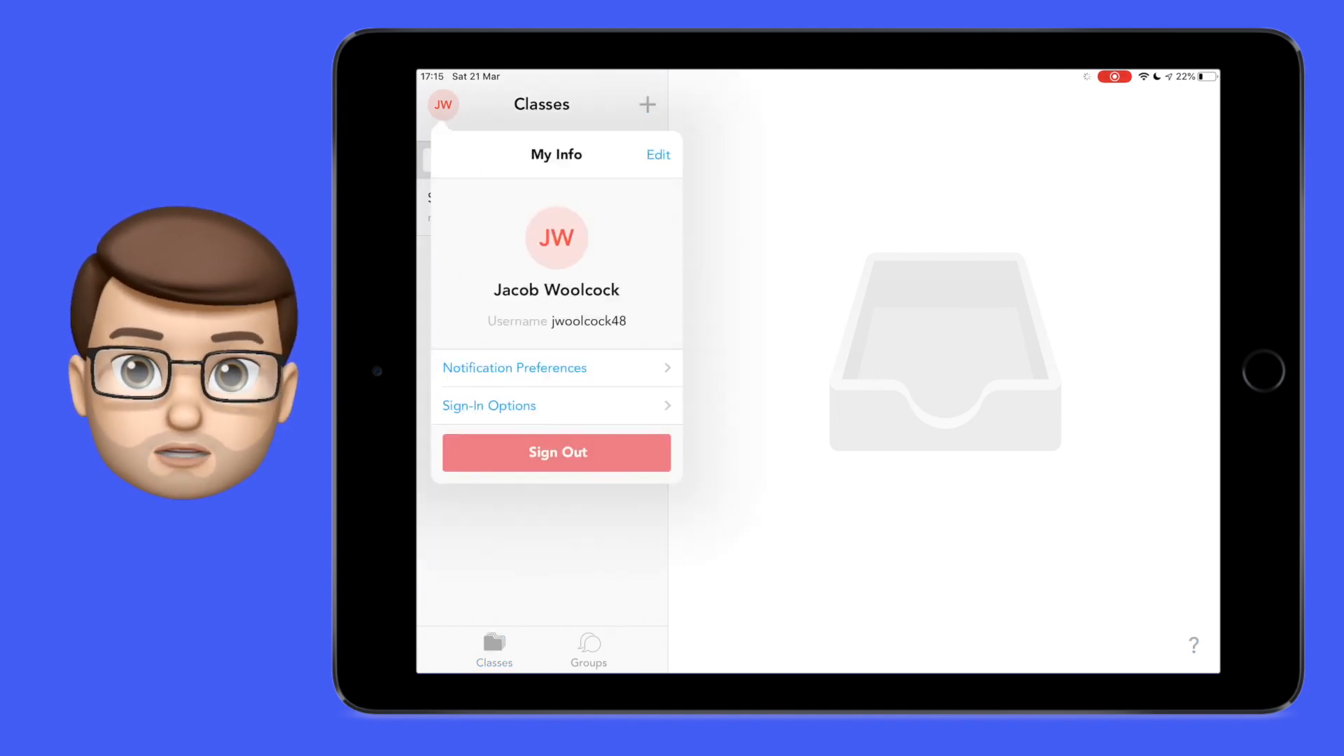
left_click(658, 154)
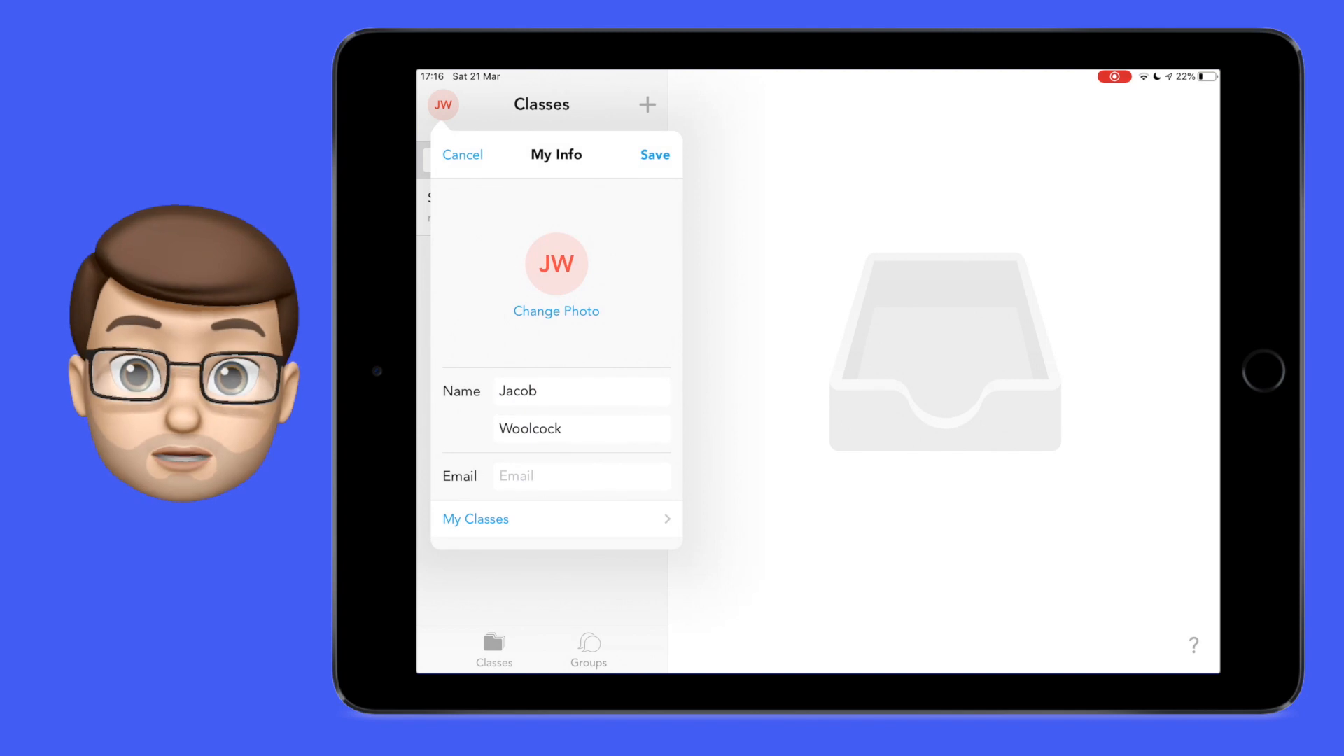
left_click(556, 311)
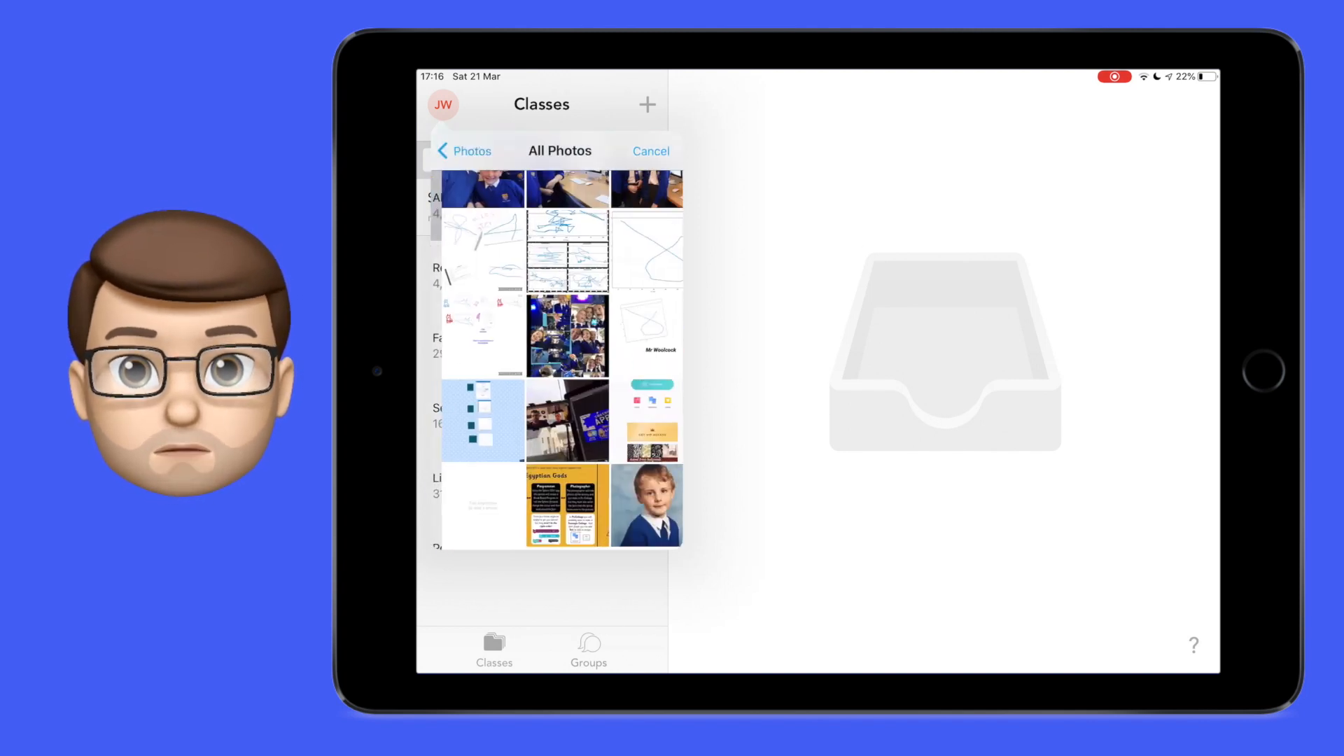
left_click(647, 504)
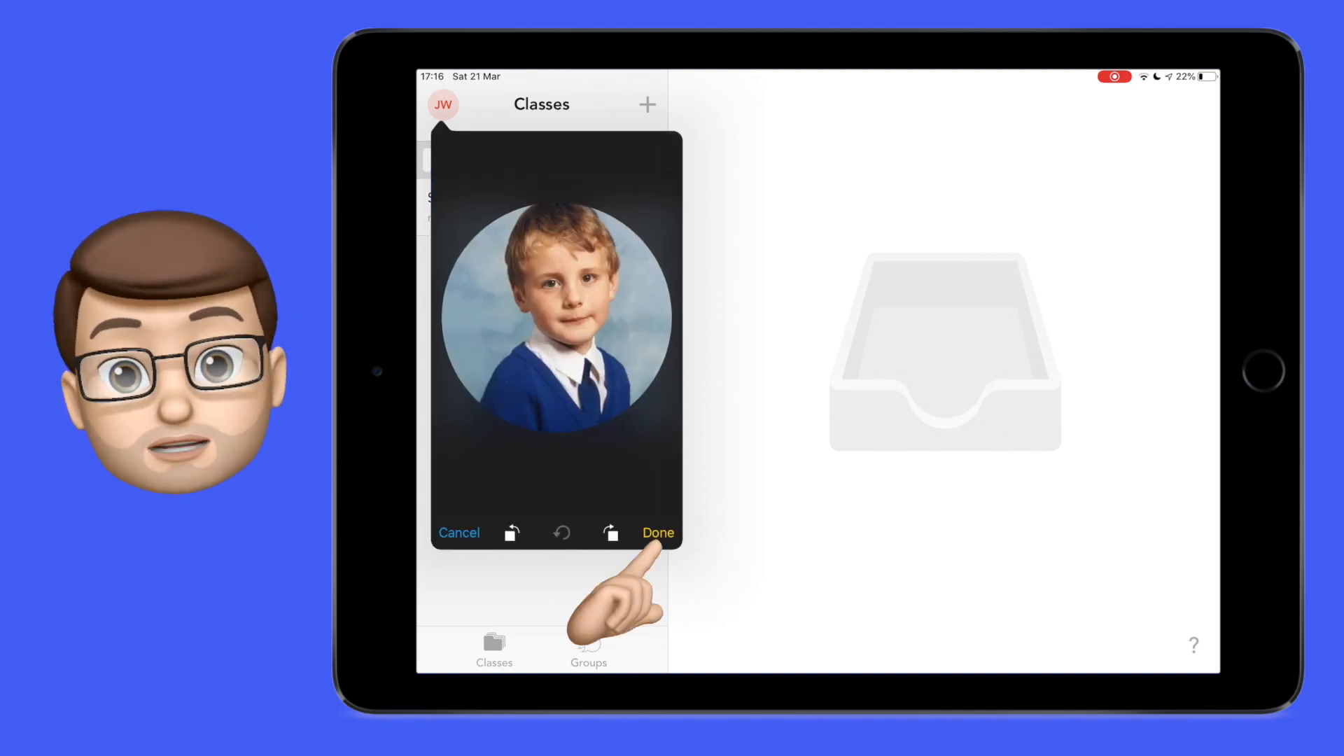
left_click(658, 532)
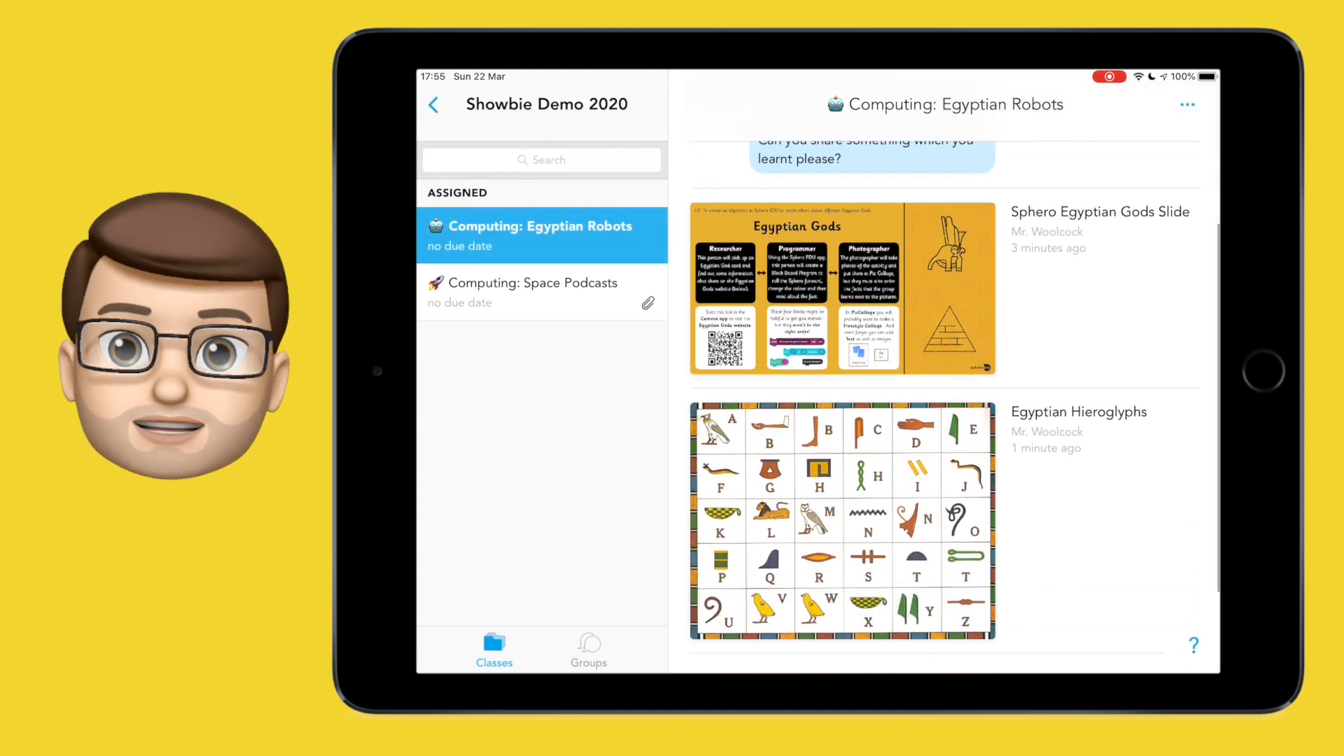
scroll("down", 3)
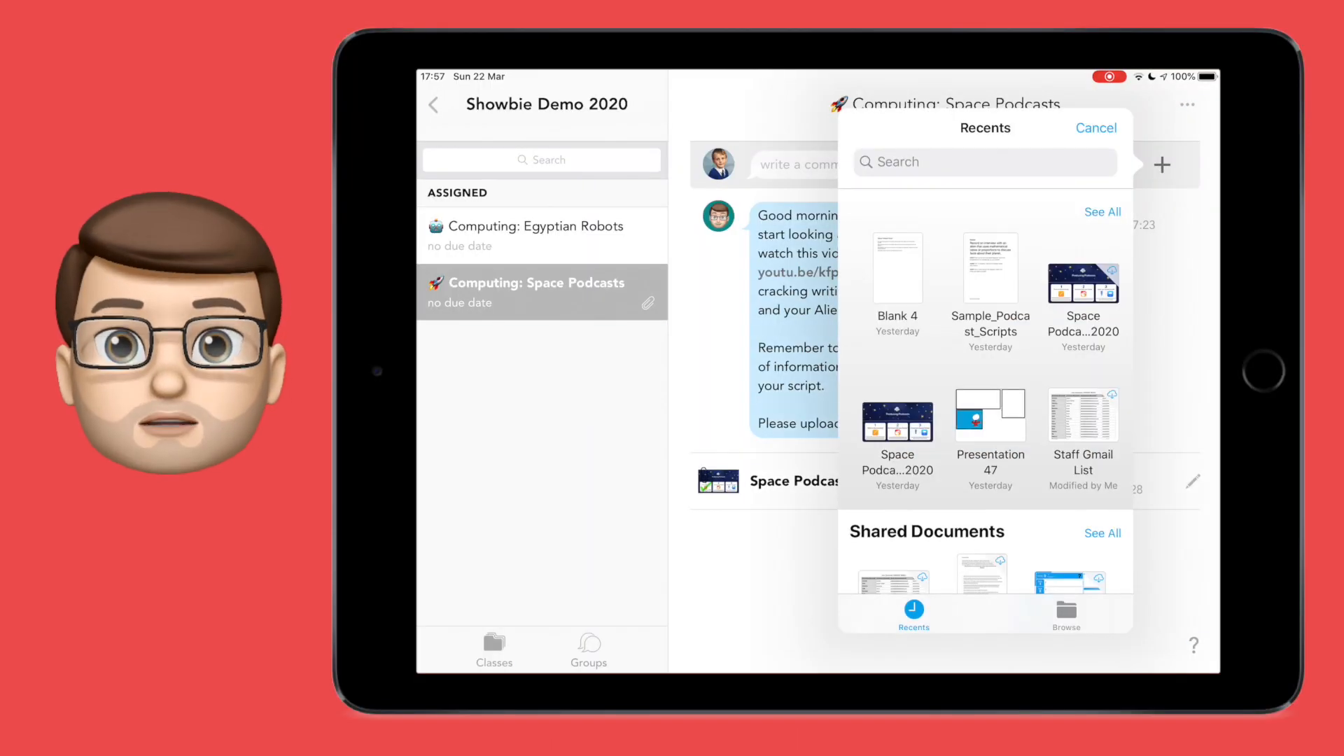
- Attach the Blank 4 document and rename it 'Space Podcast Script - 1st draft'
left_click(896, 266)
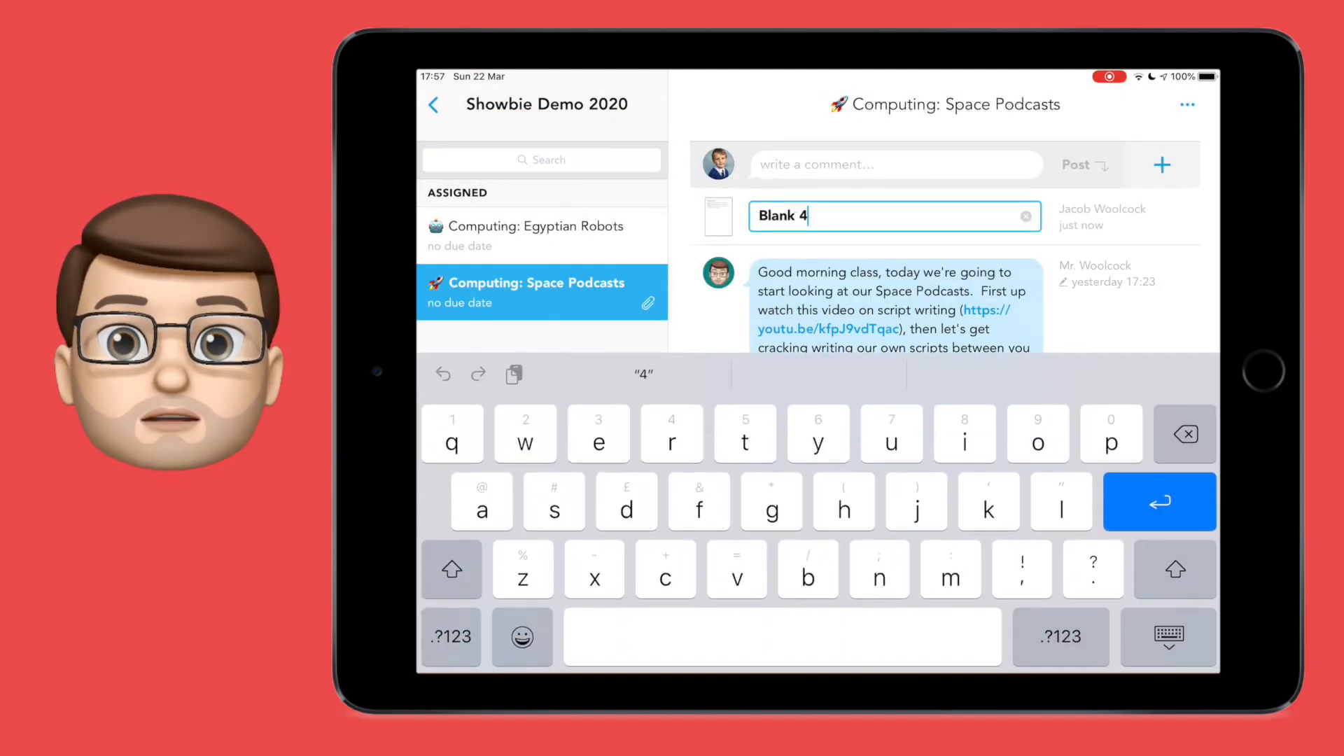
type("Space Podcast Script - 1st draft")
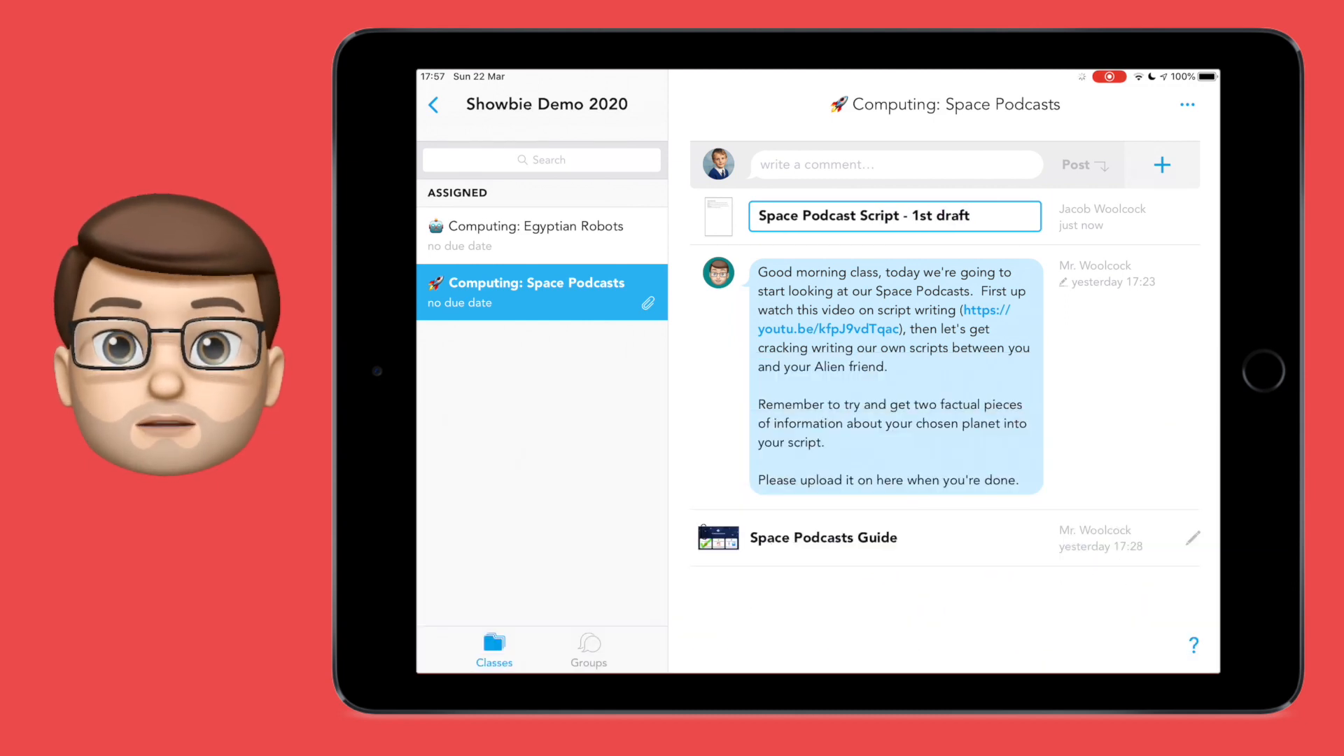
left_click(894, 215)
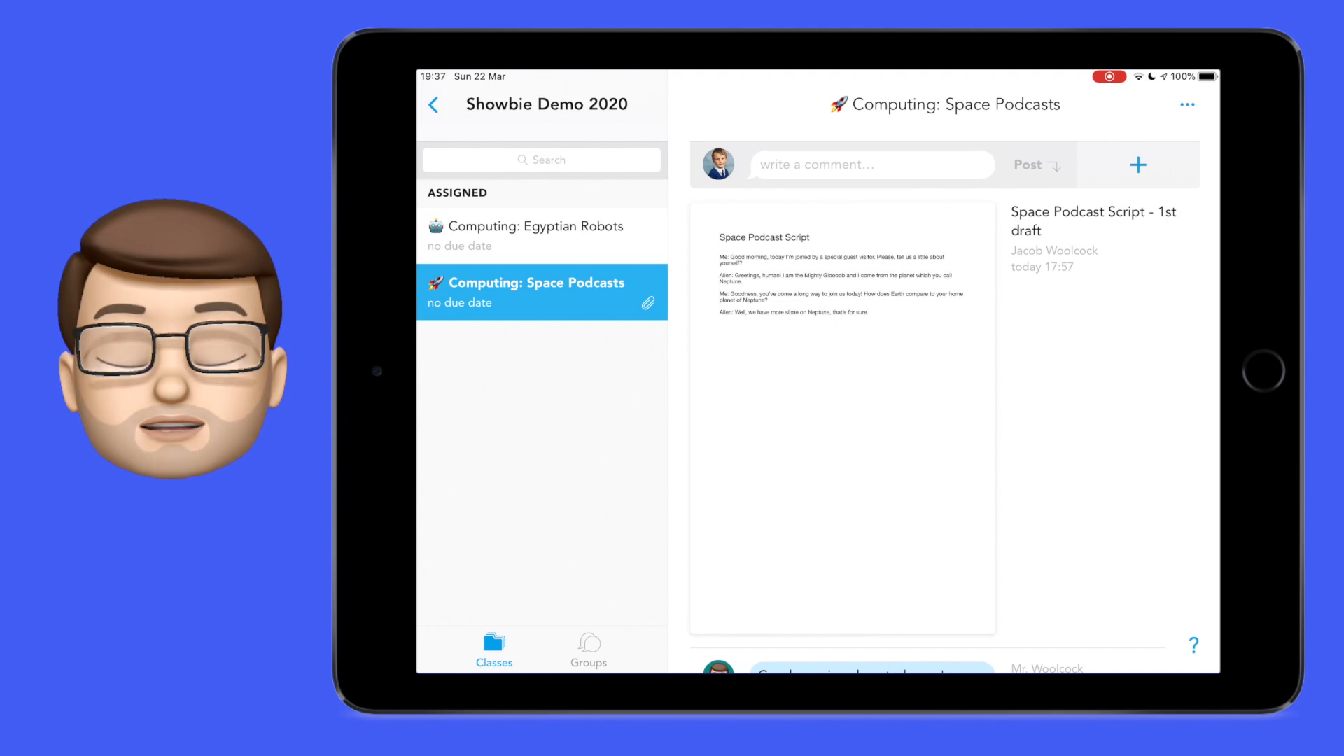
- Scan the hand-drawn Space-Cast artwork page and save it into the Space Podcasts assignment
left_click(1138, 164)
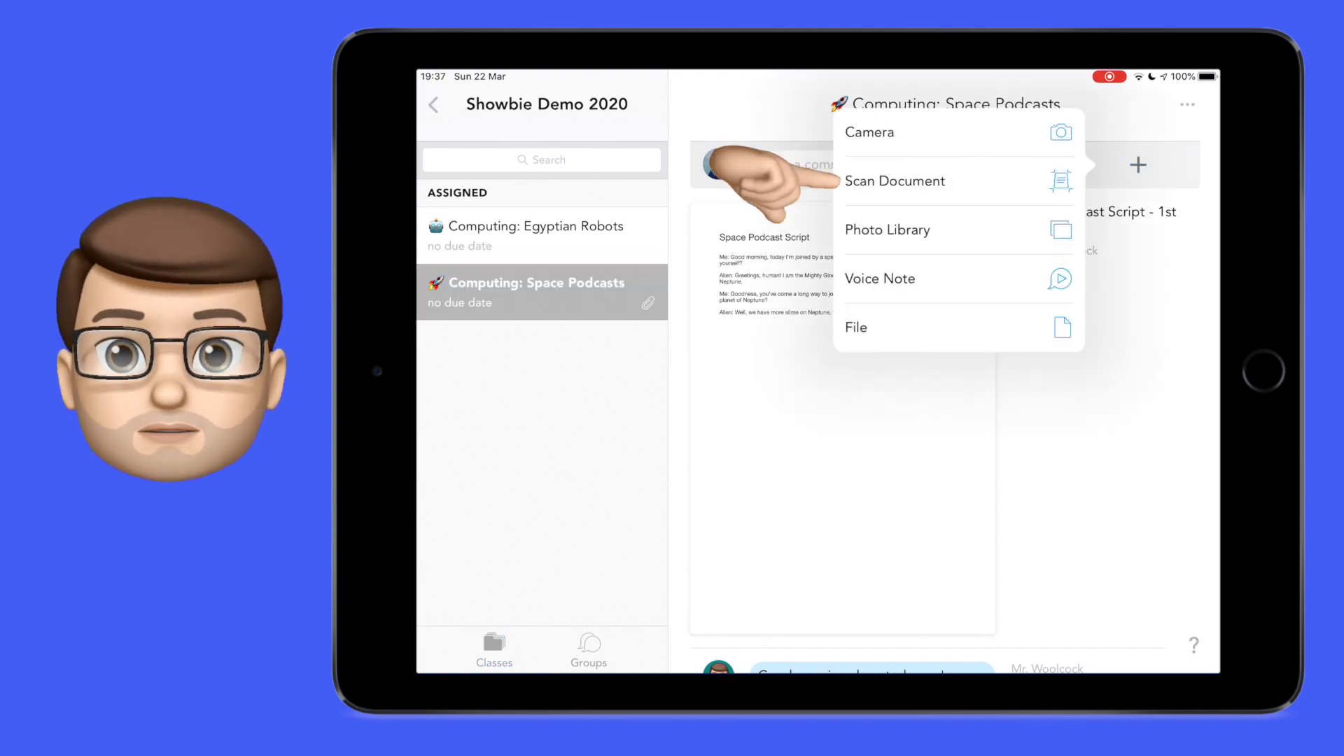
left_click(894, 180)
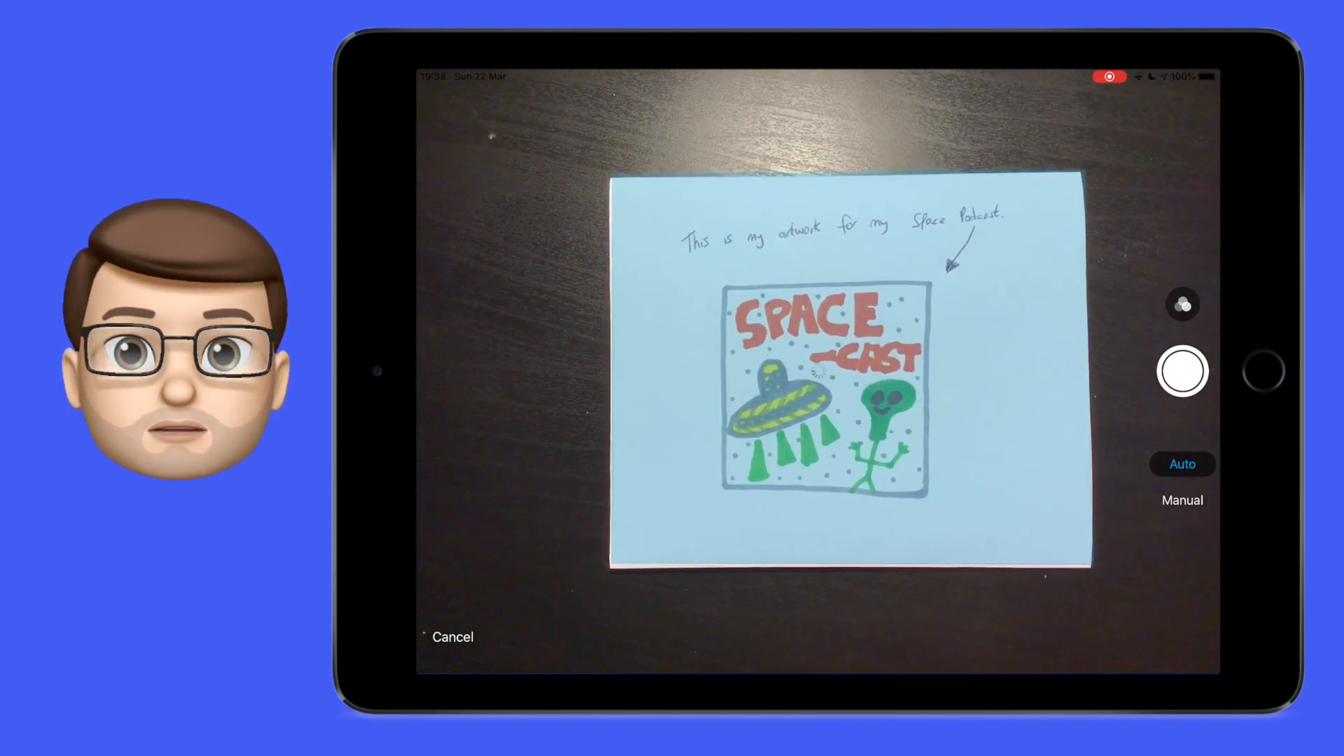
left_click(1181, 370)
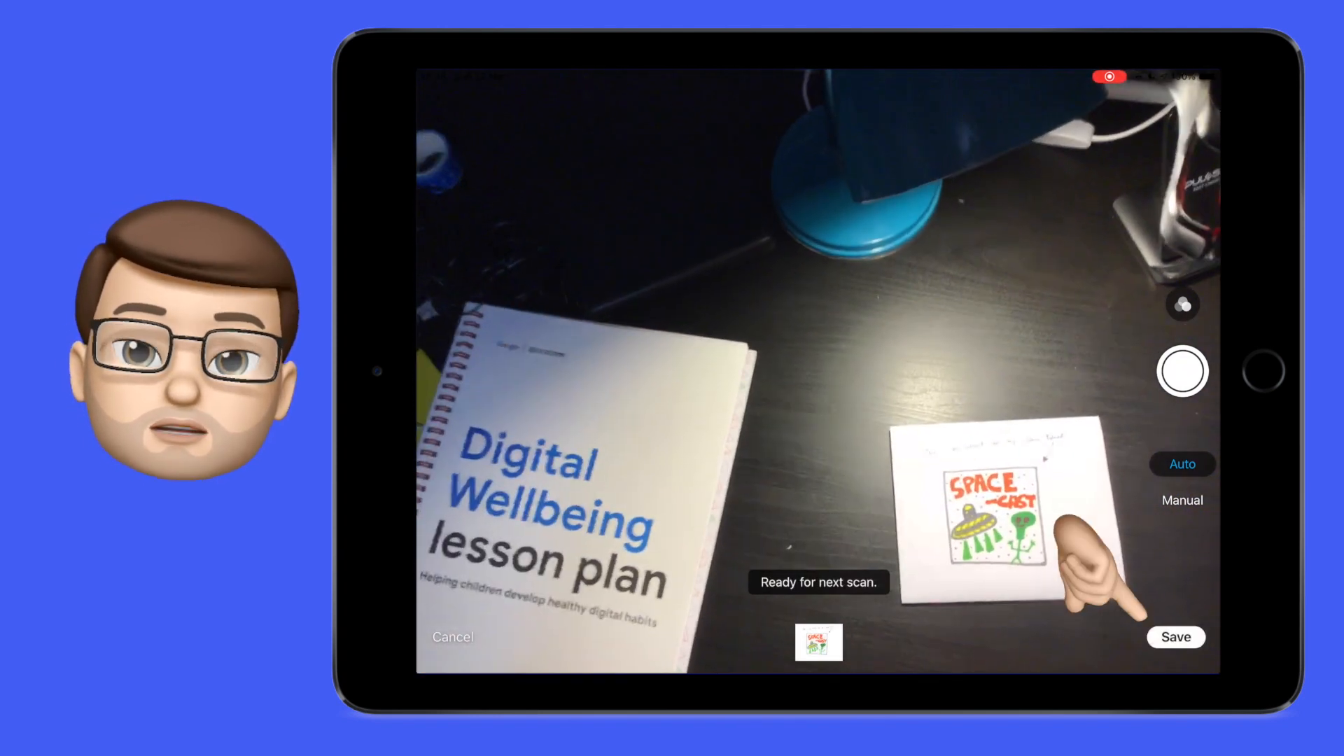
left_click(1174, 637)
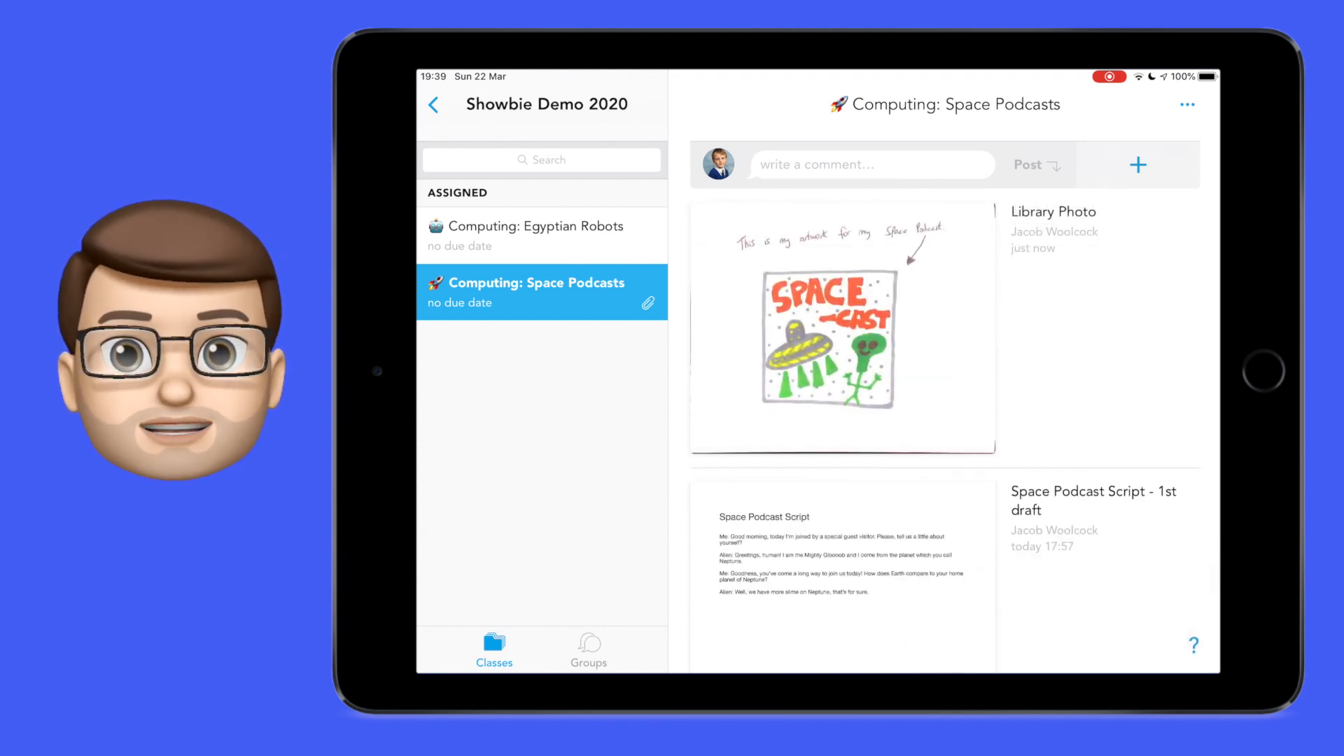
left_click(541, 235)
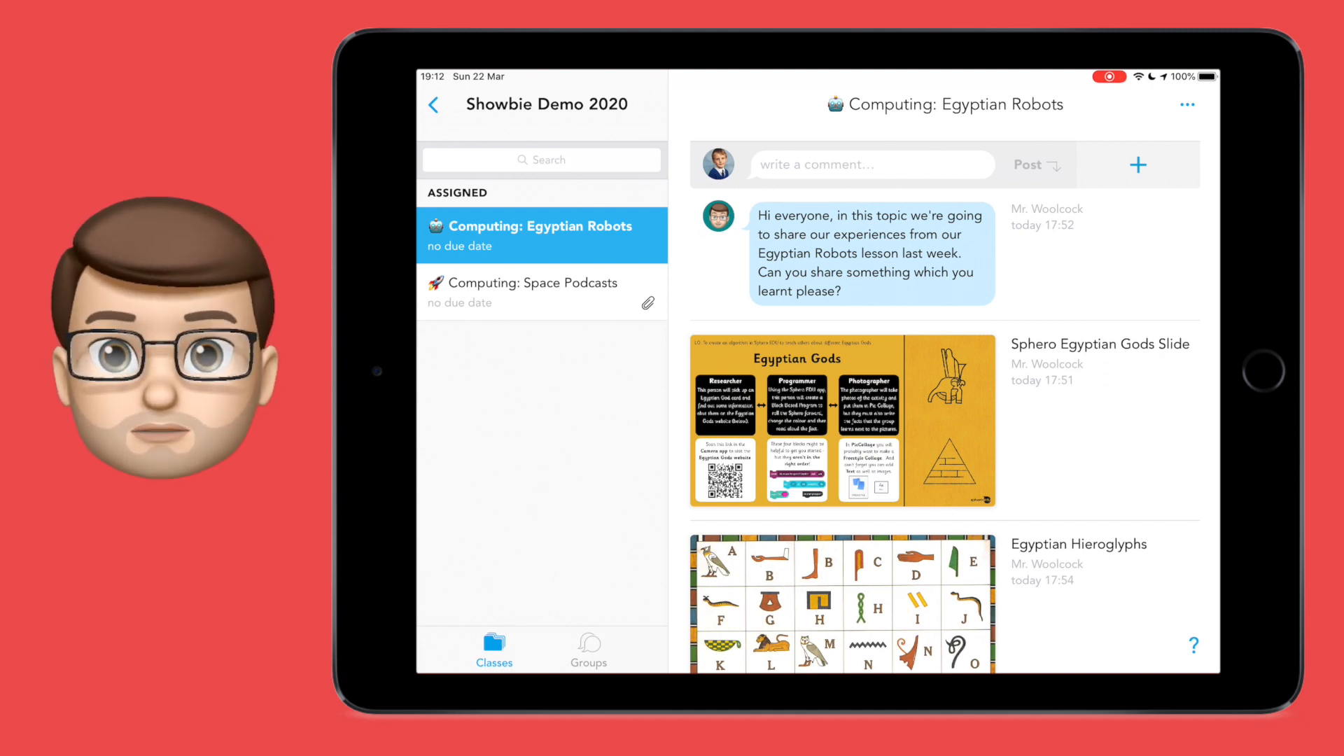
- Join A Brand New Class from the class list using the code 8KDP
left_click(434, 104)
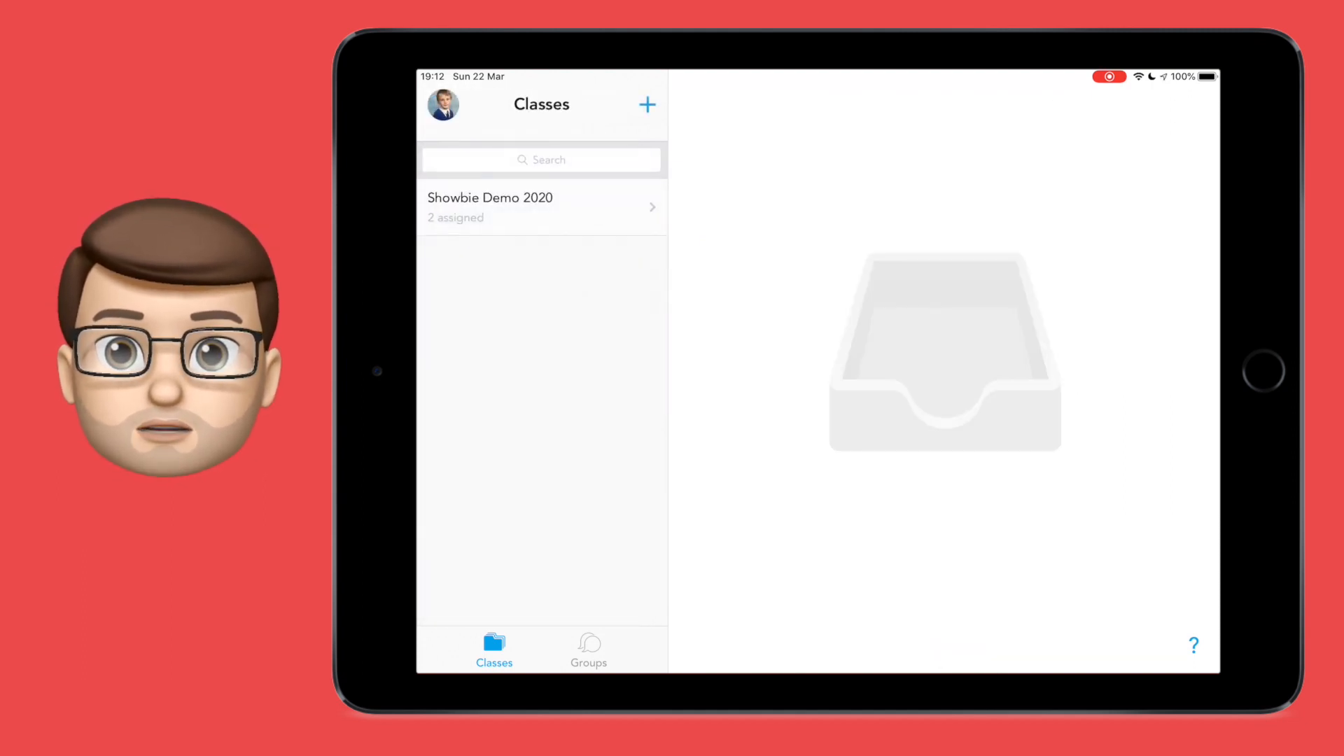
left_click(647, 105)
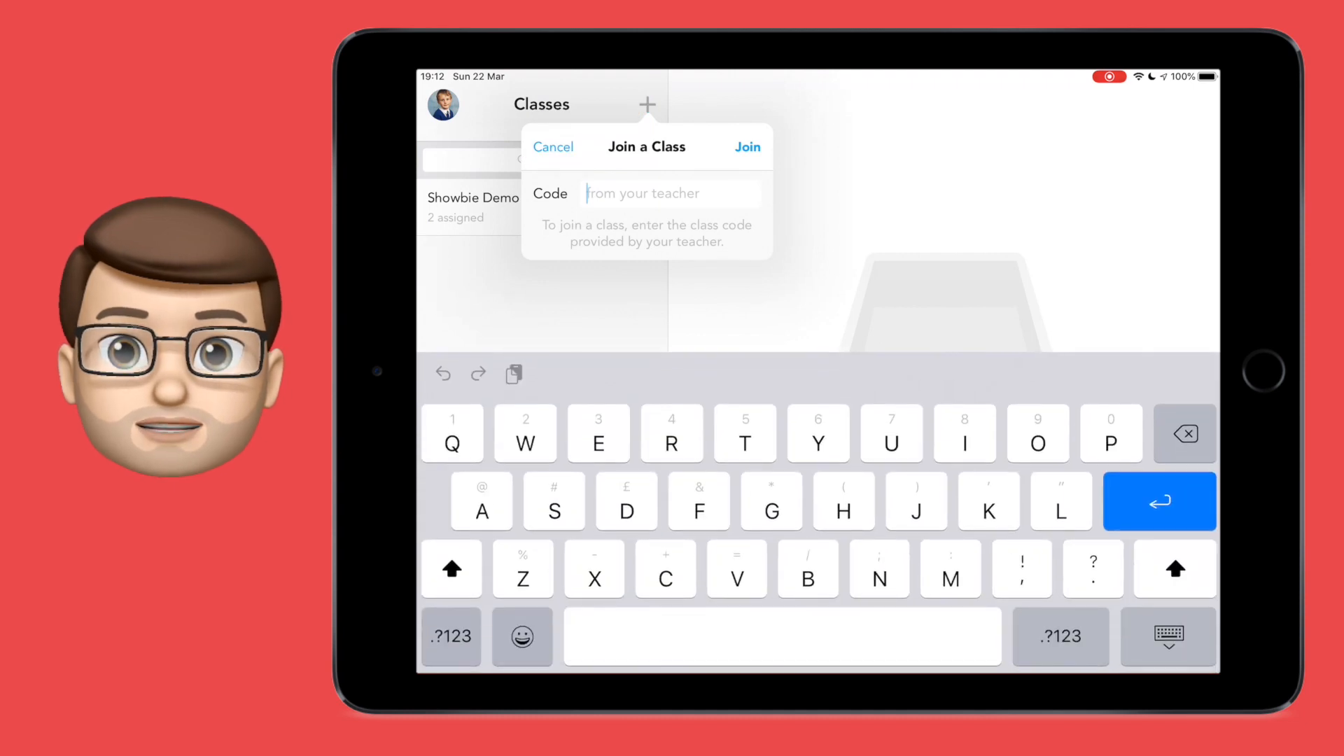
type("8KDP")
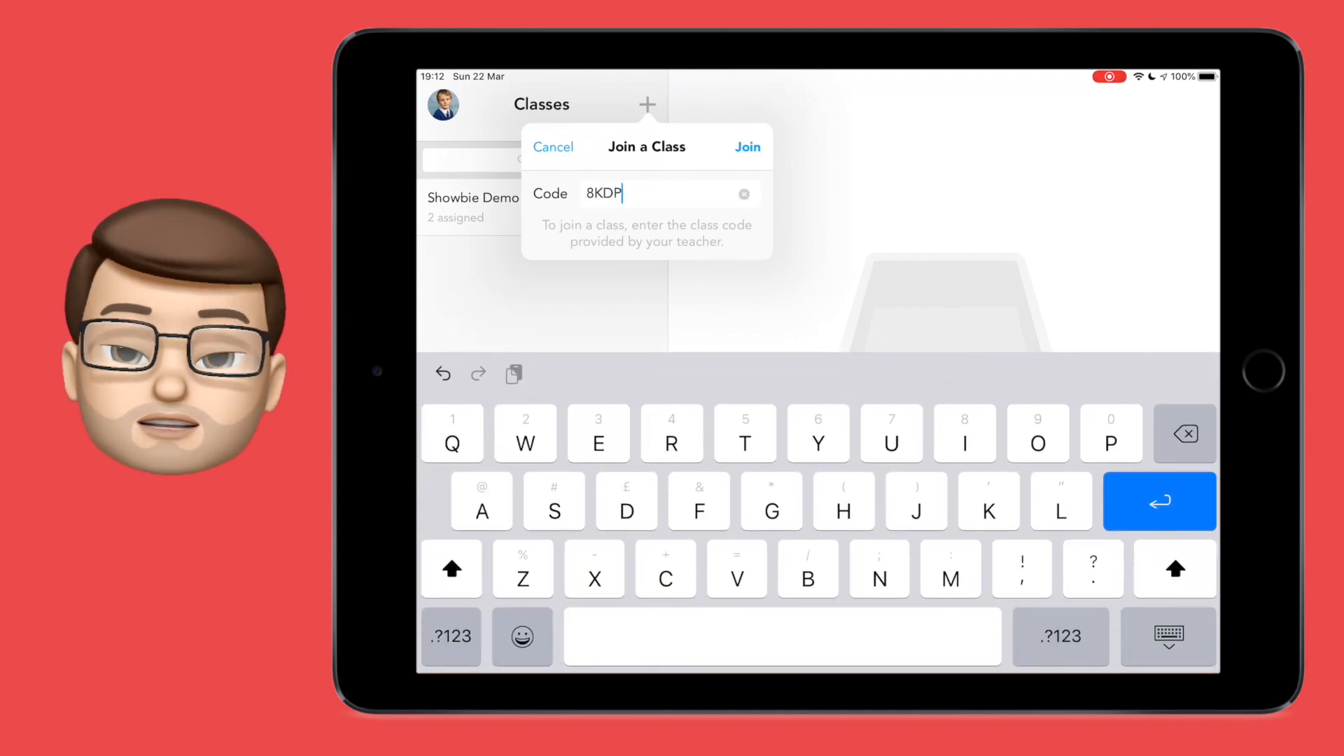
left_click(744, 147)
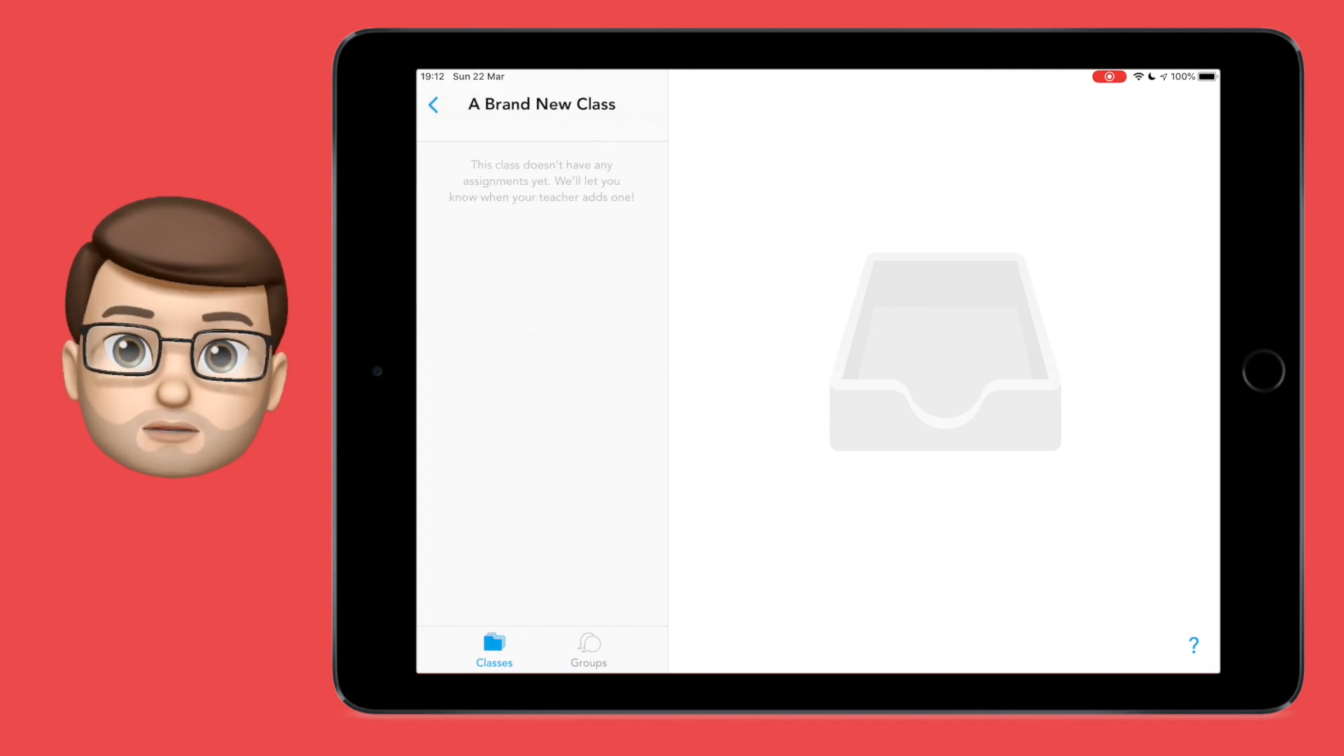
left_click(540, 292)
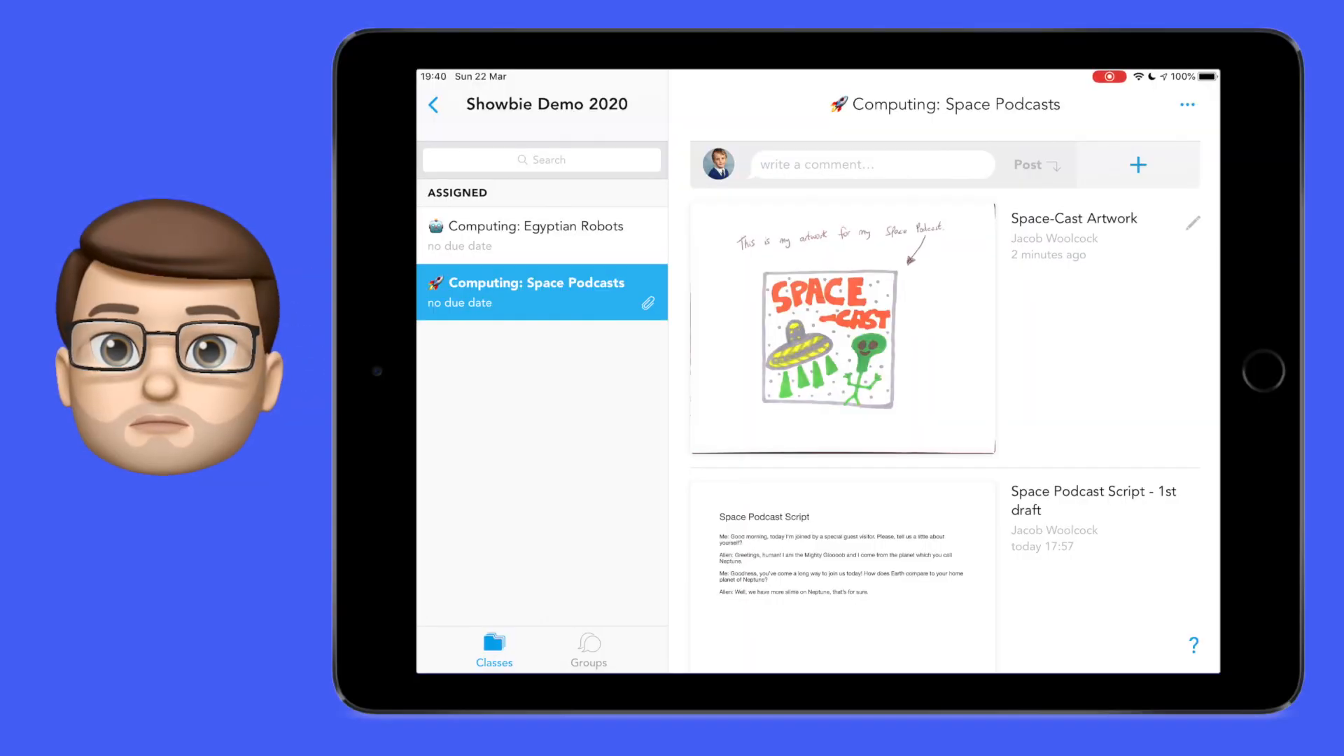
- In Notification Preferences, turn off due-date alerts and turn on teacher class-share alerts
left_click(434, 103)
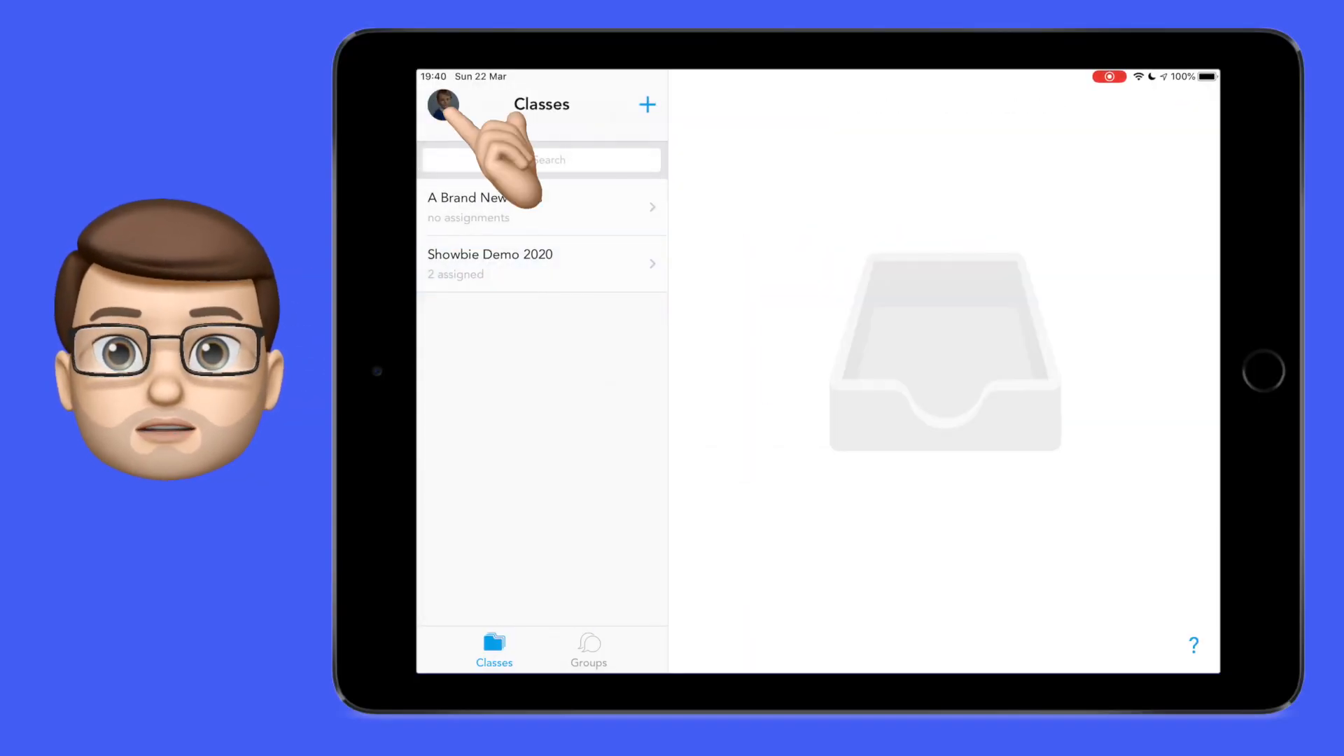
left_click(442, 105)
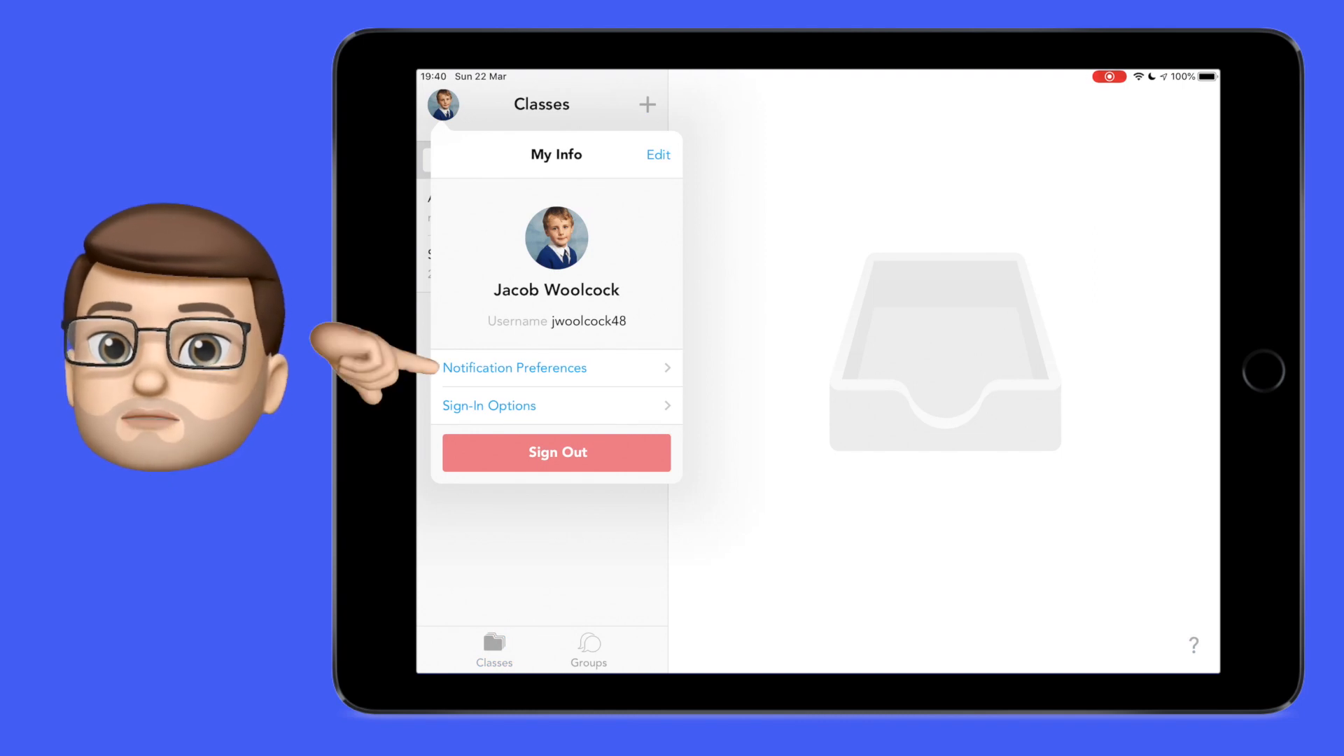
left_click(513, 368)
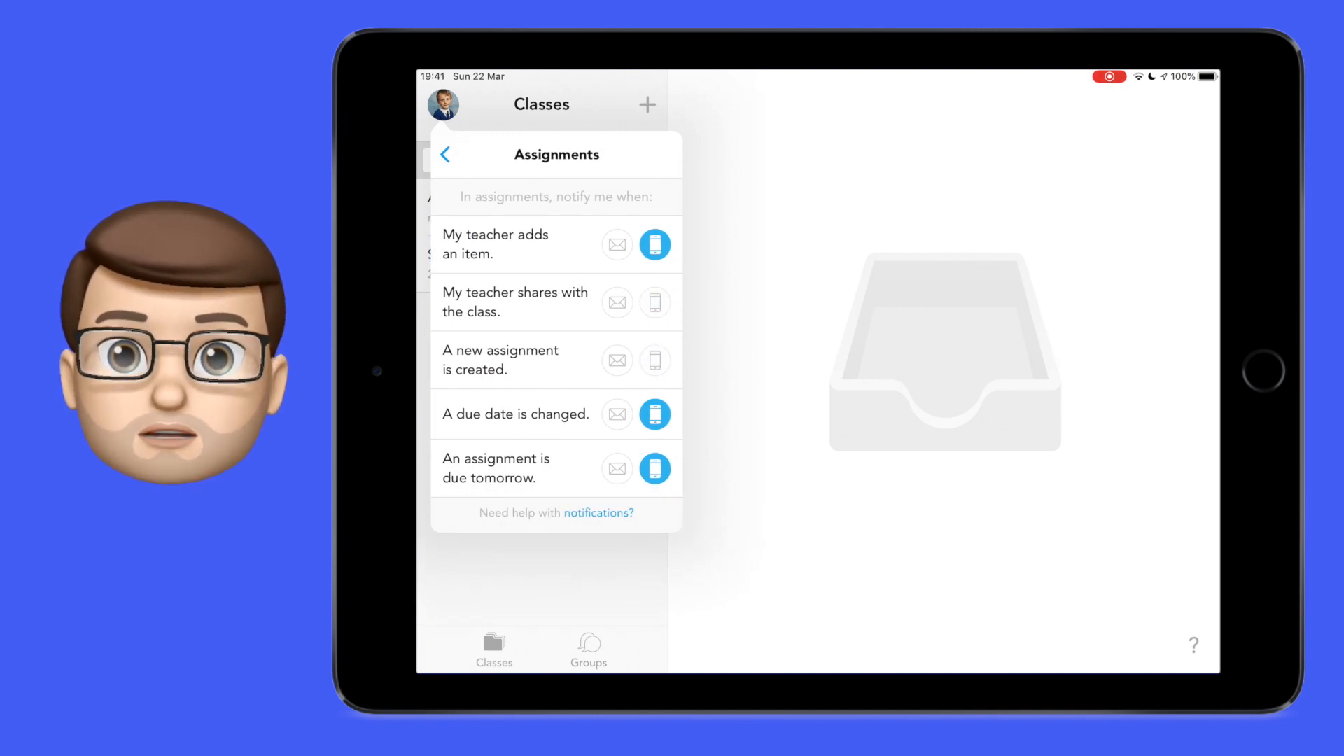
left_click(654, 414)
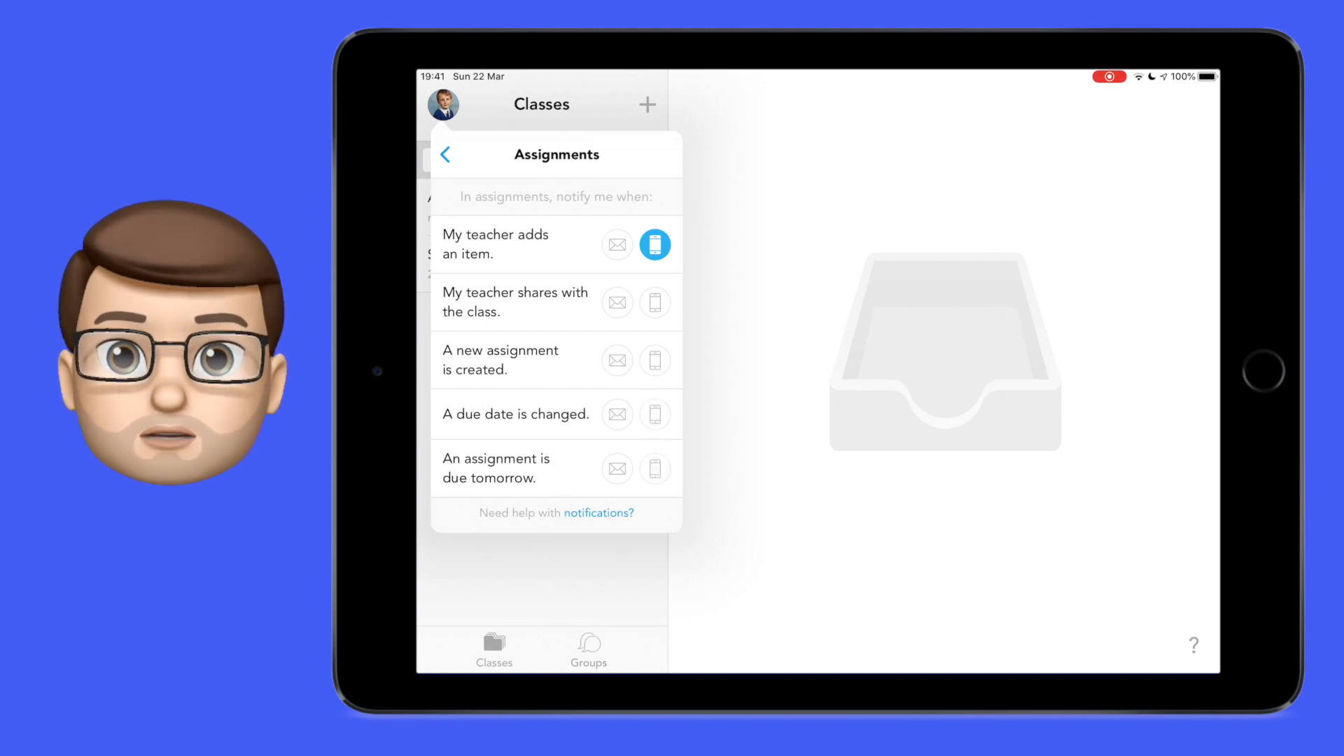
left_click(654, 302)
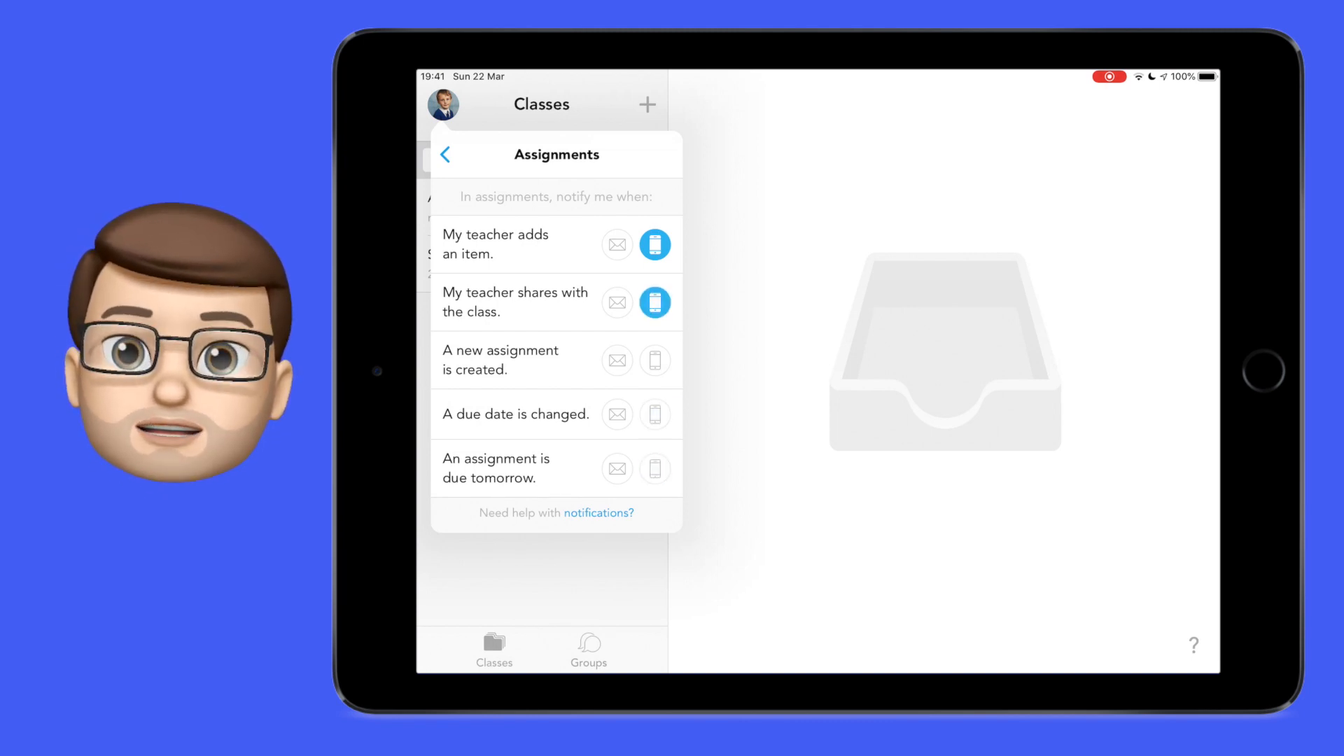
- Under Class Discussions, stop alerts when my own file is annotated
left_click(445, 154)
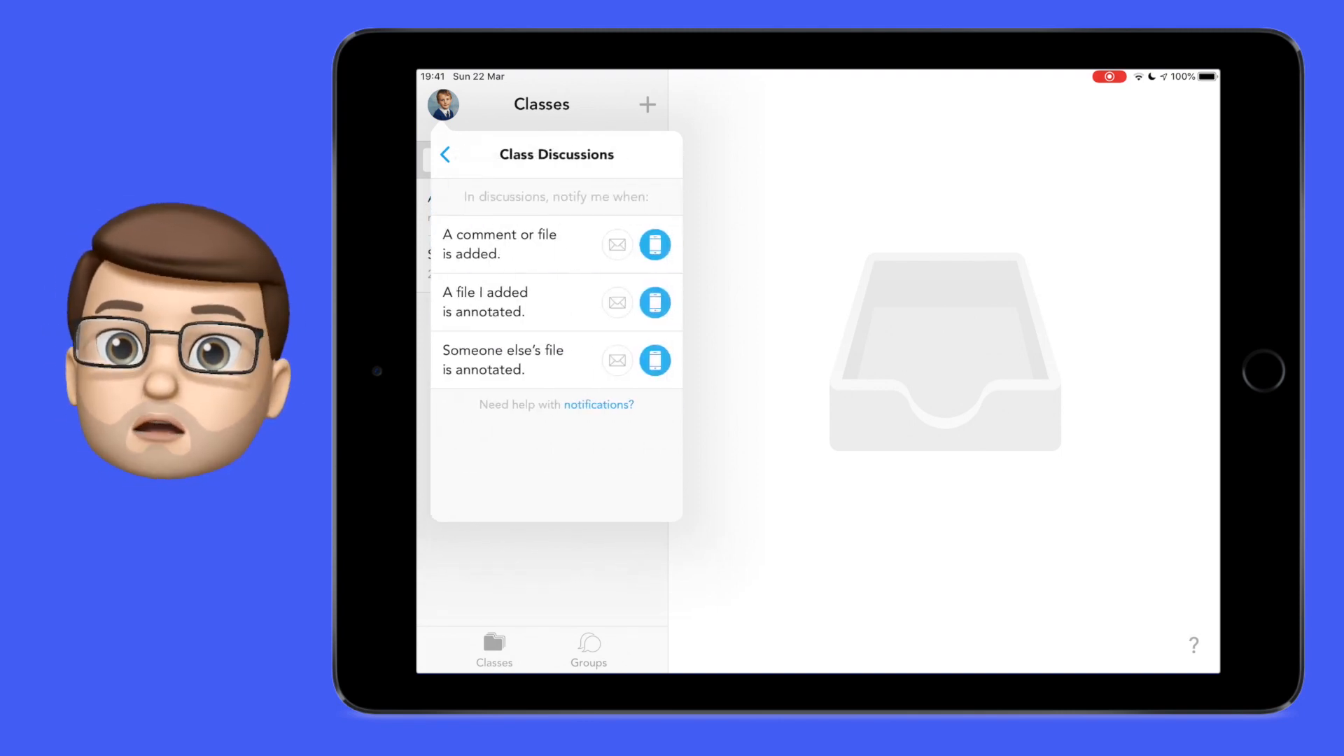
left_click(655, 302)
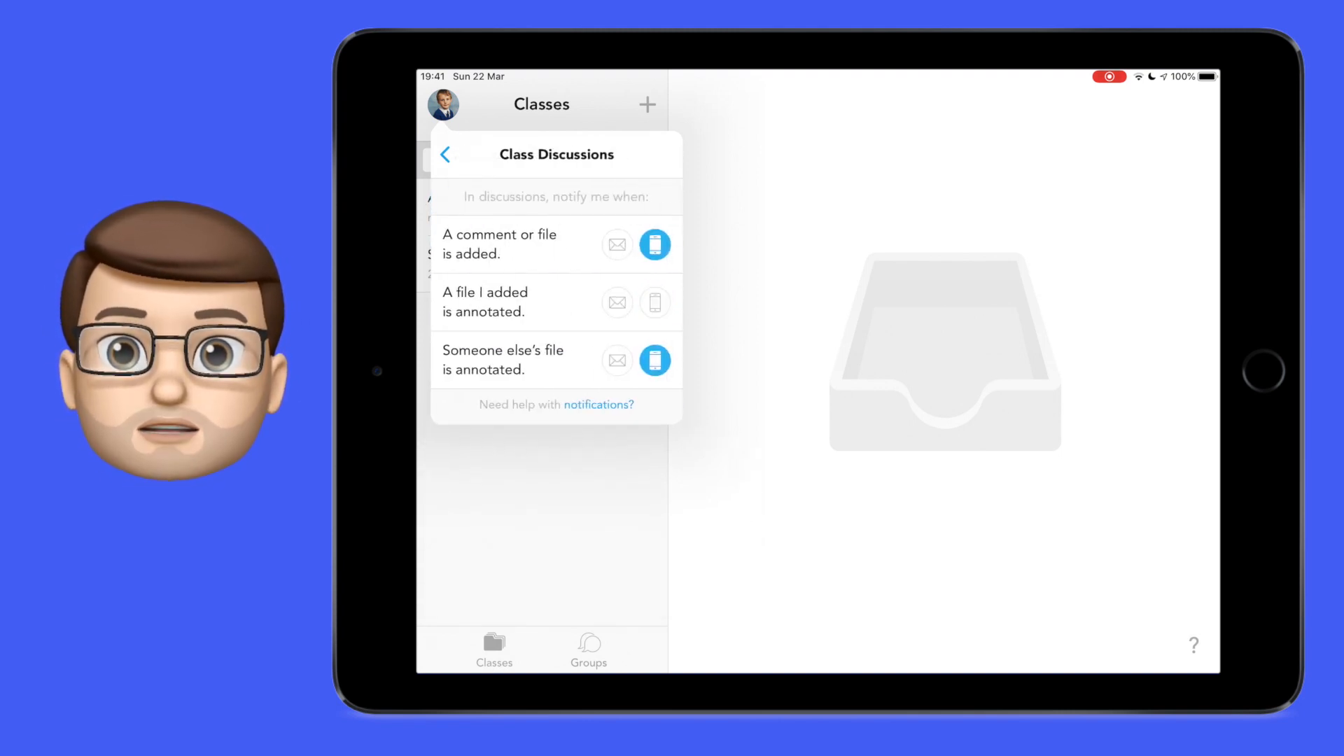
left_click(445, 154)
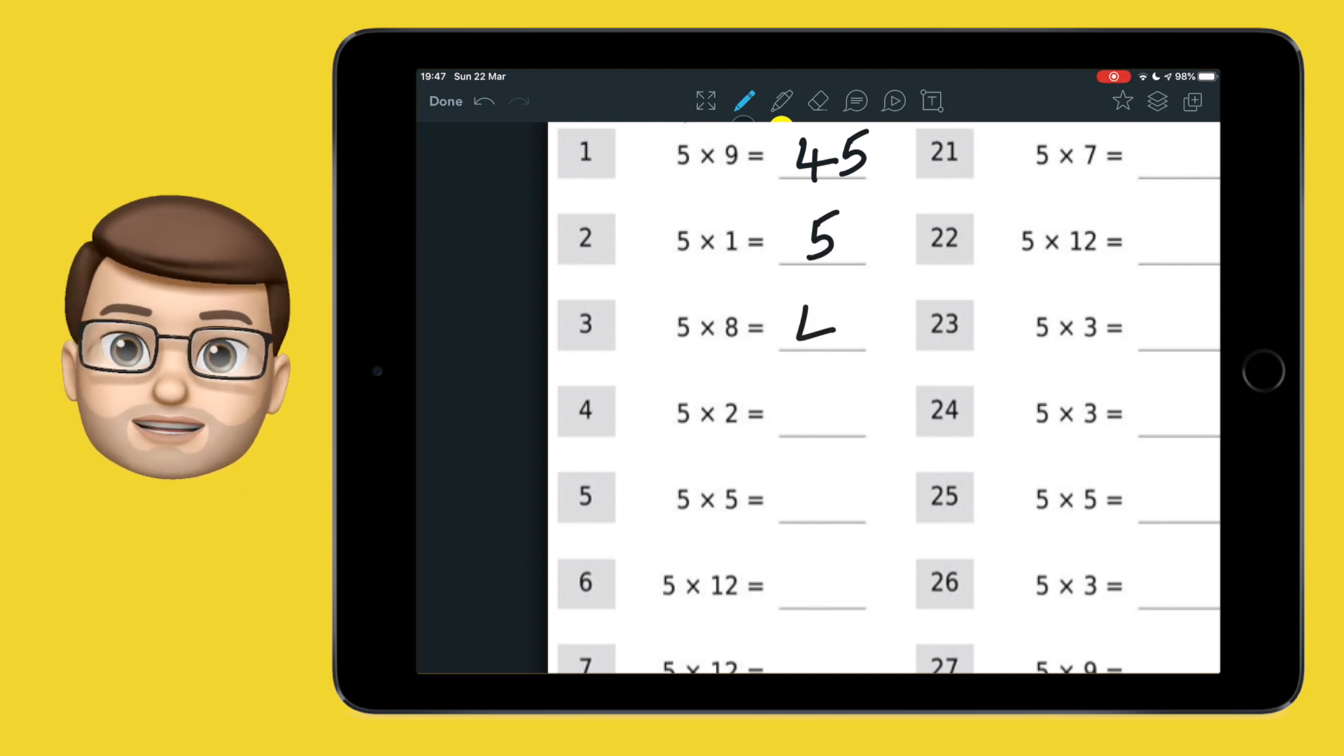
- Switch the pen to purple for the last answers, then pick the highlighter
left_click(749, 101)
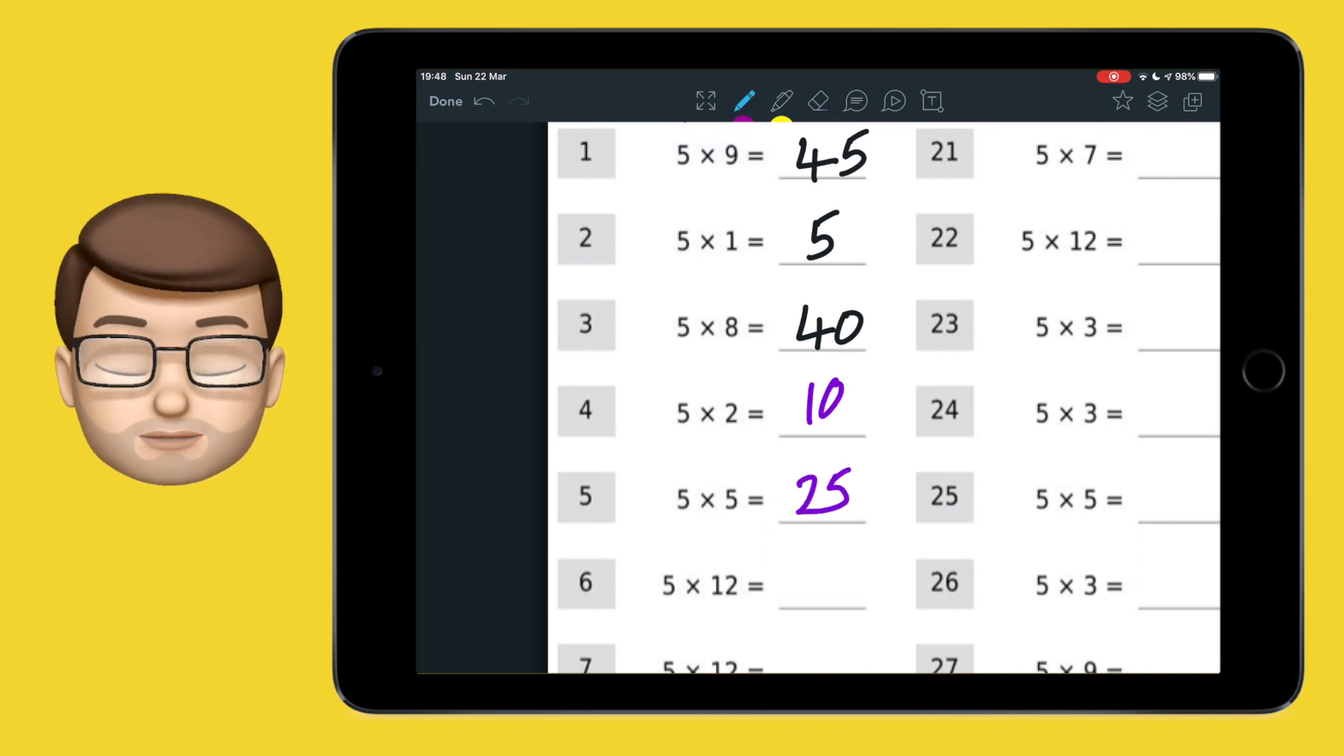
left_click(780, 100)
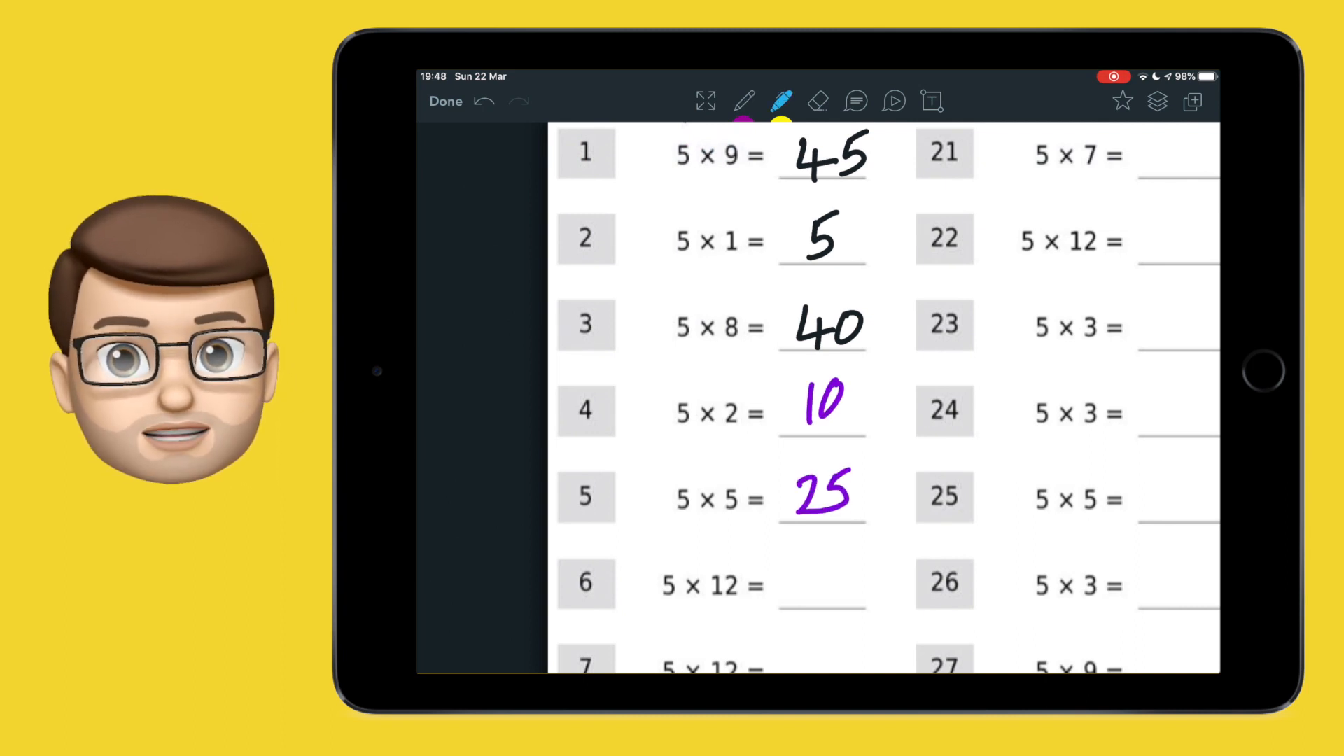
left_click(444, 101)
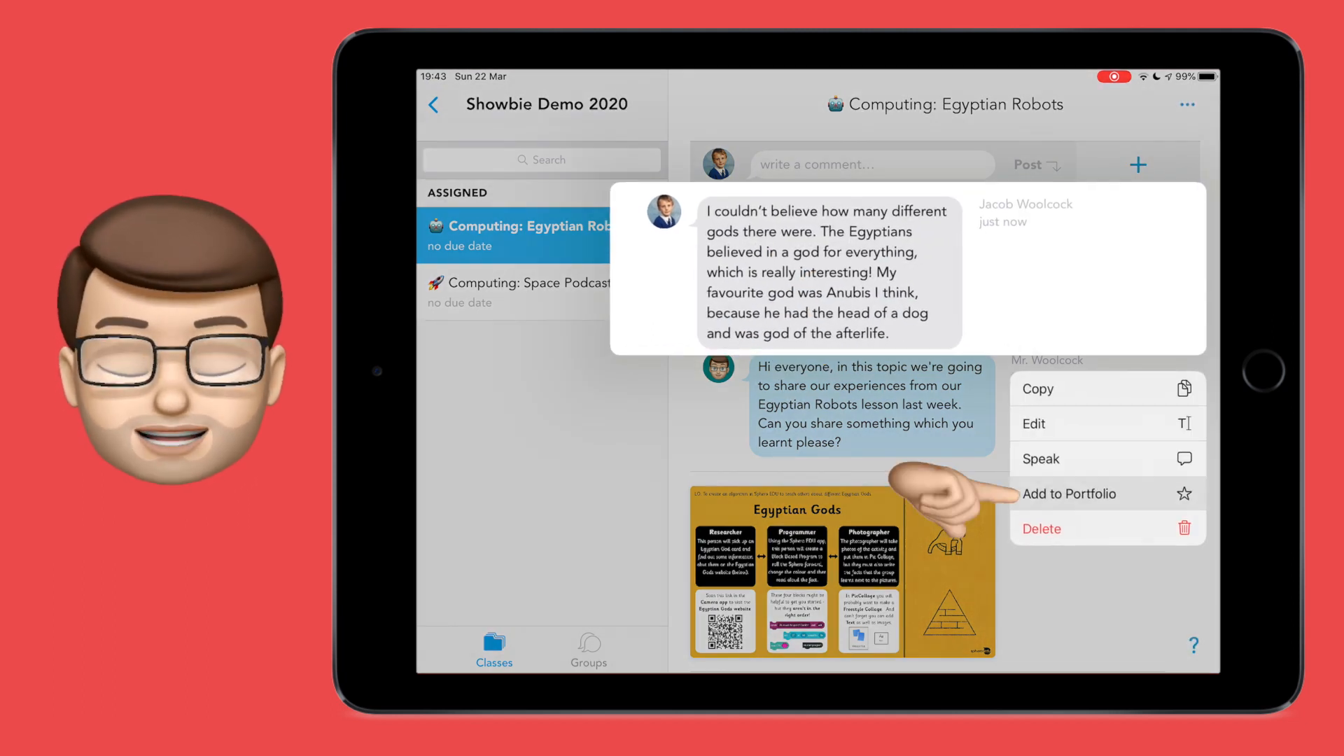
- Add the Anubis comment and the Space-Cast Artwork to my portfolio
left_click(1069, 492)
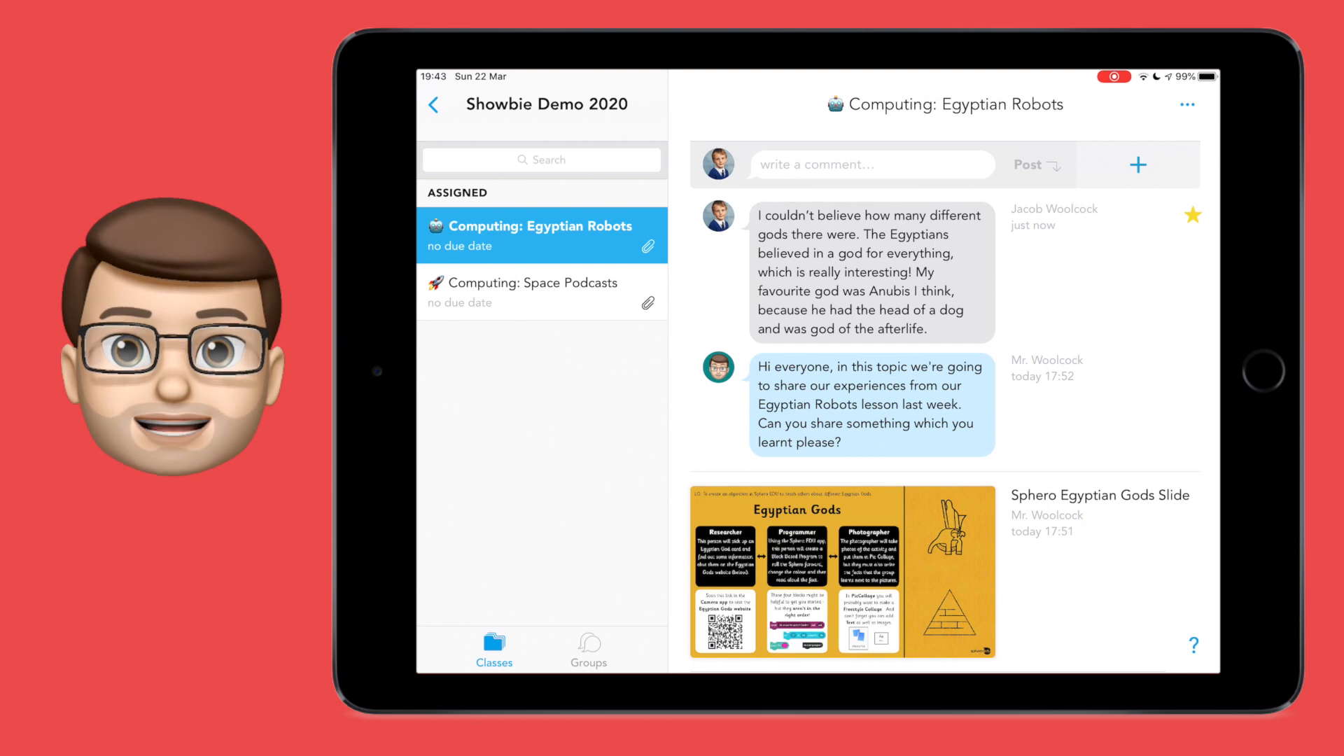
left_click(542, 291)
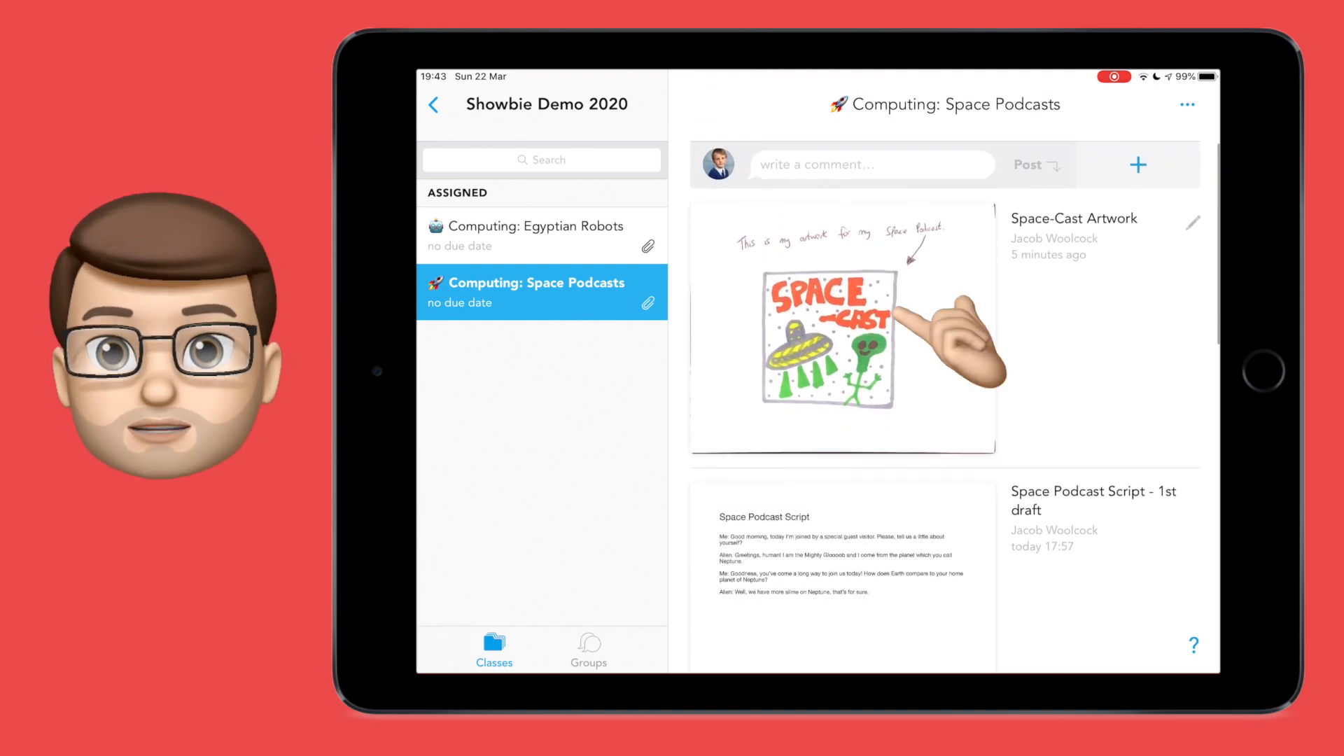
left_click(1192, 223)
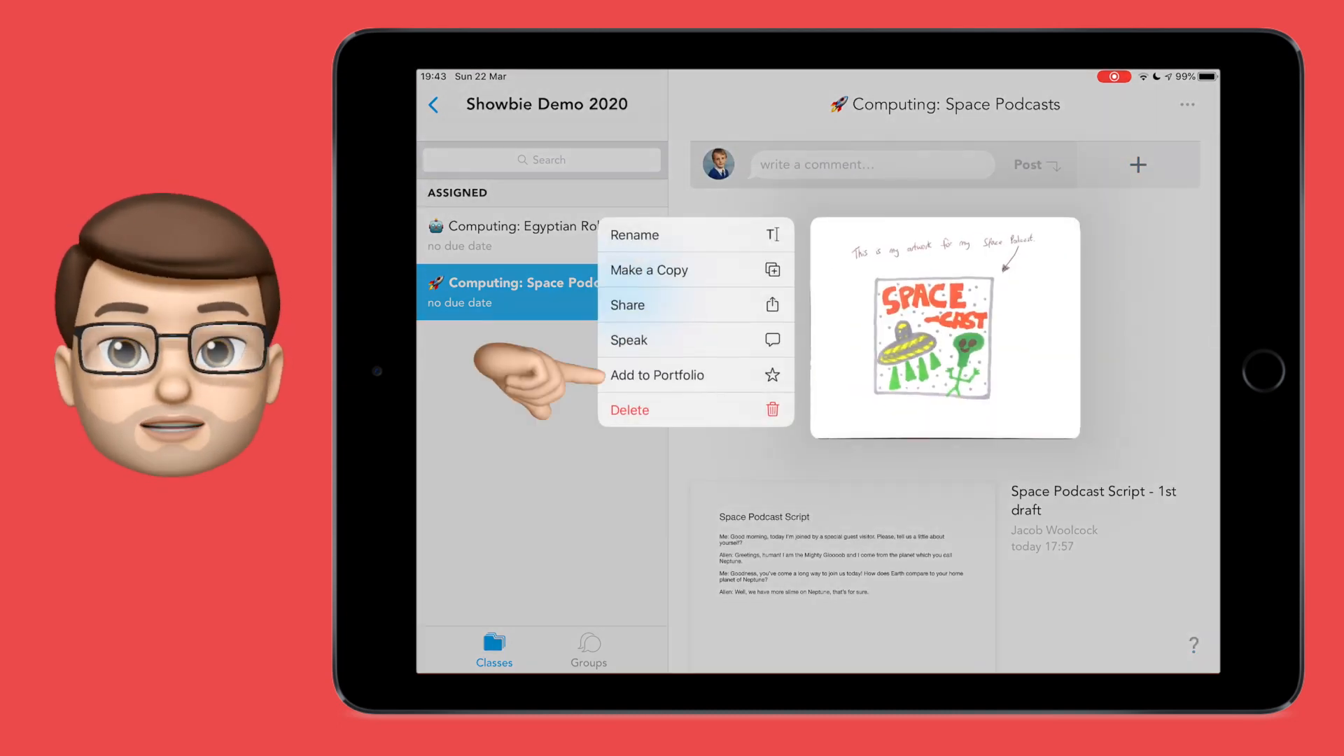
left_click(657, 375)
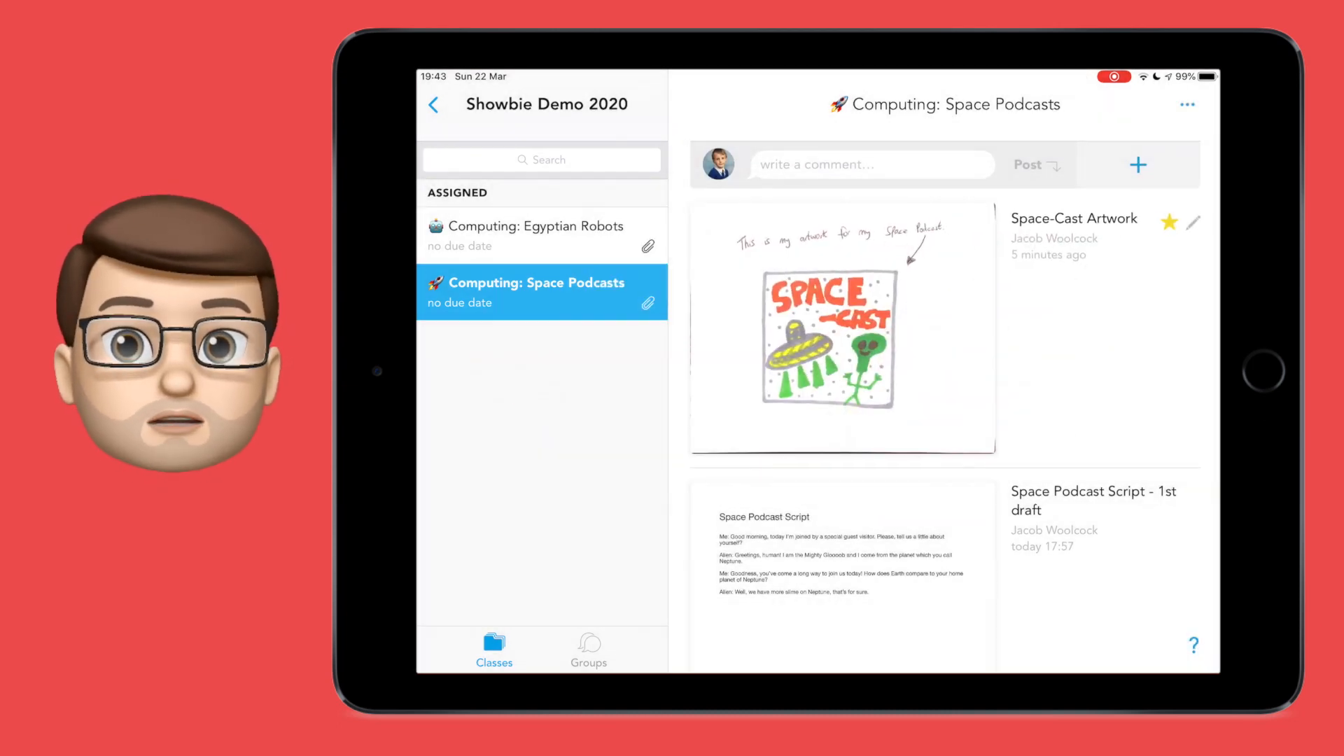
- View the portfolio holding both items and reopen the artwork
left_click(434, 103)
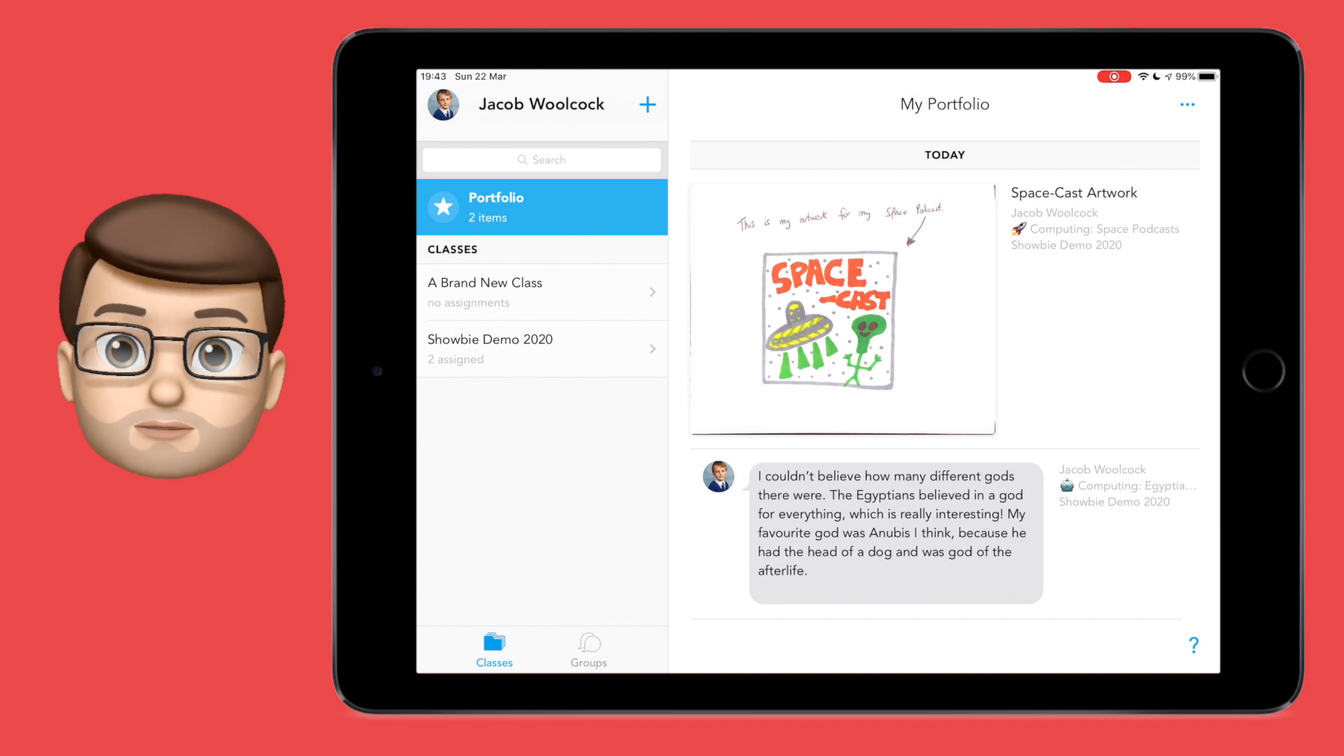
left_click(841, 308)
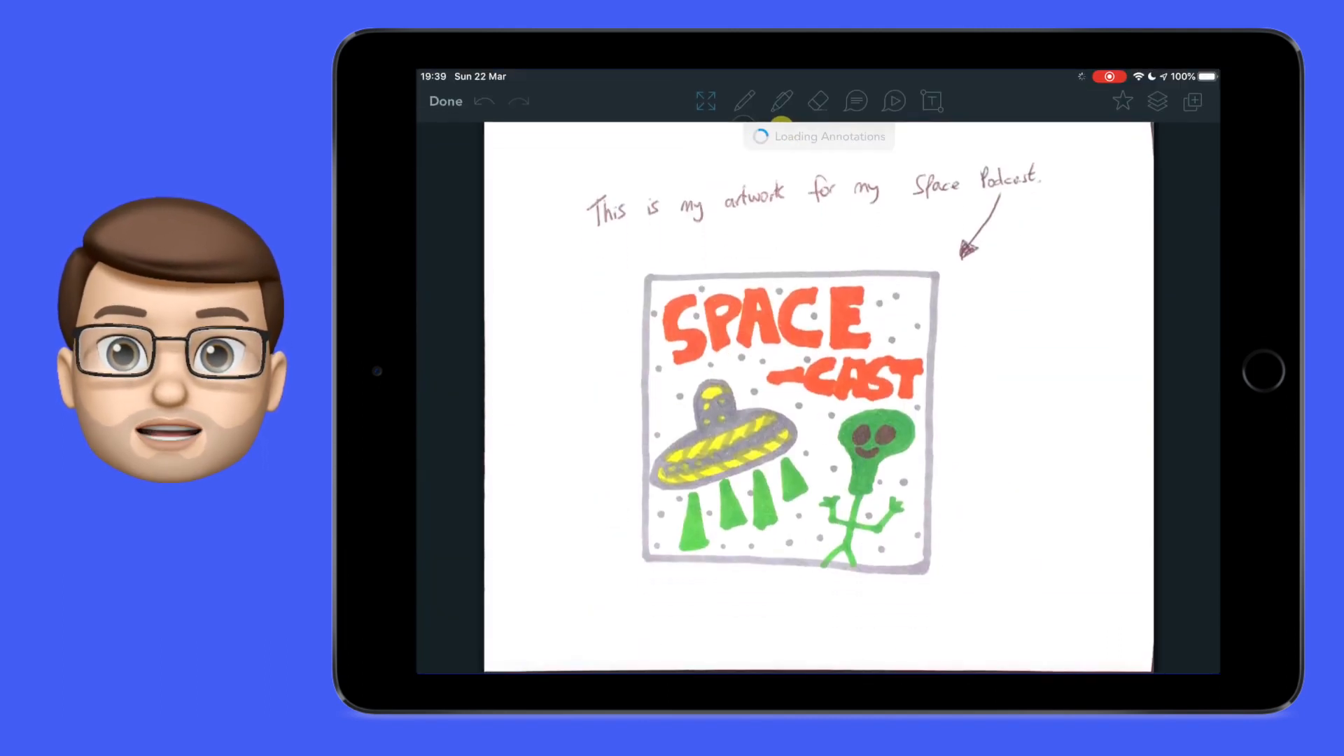
- Record a six-second voice note on the Space-Cast artwork and save it
left_click(894, 101)
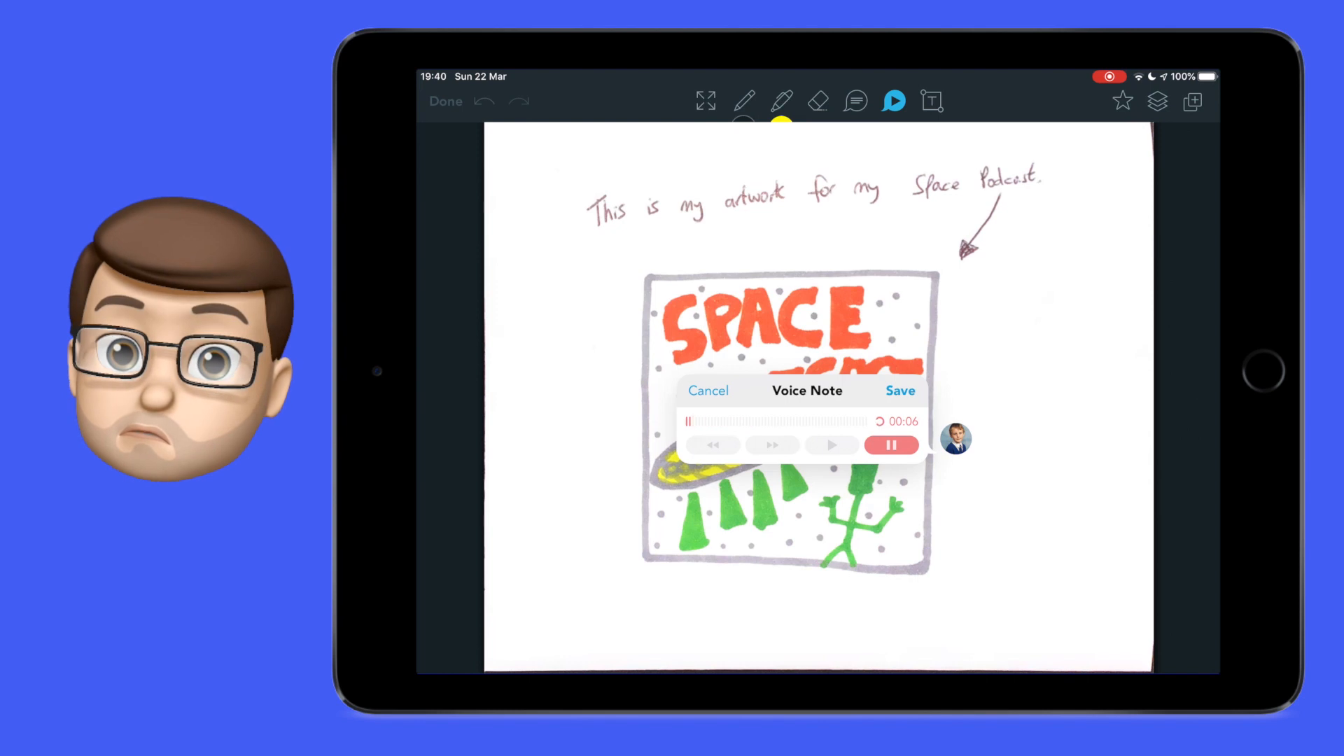
left_click(900, 391)
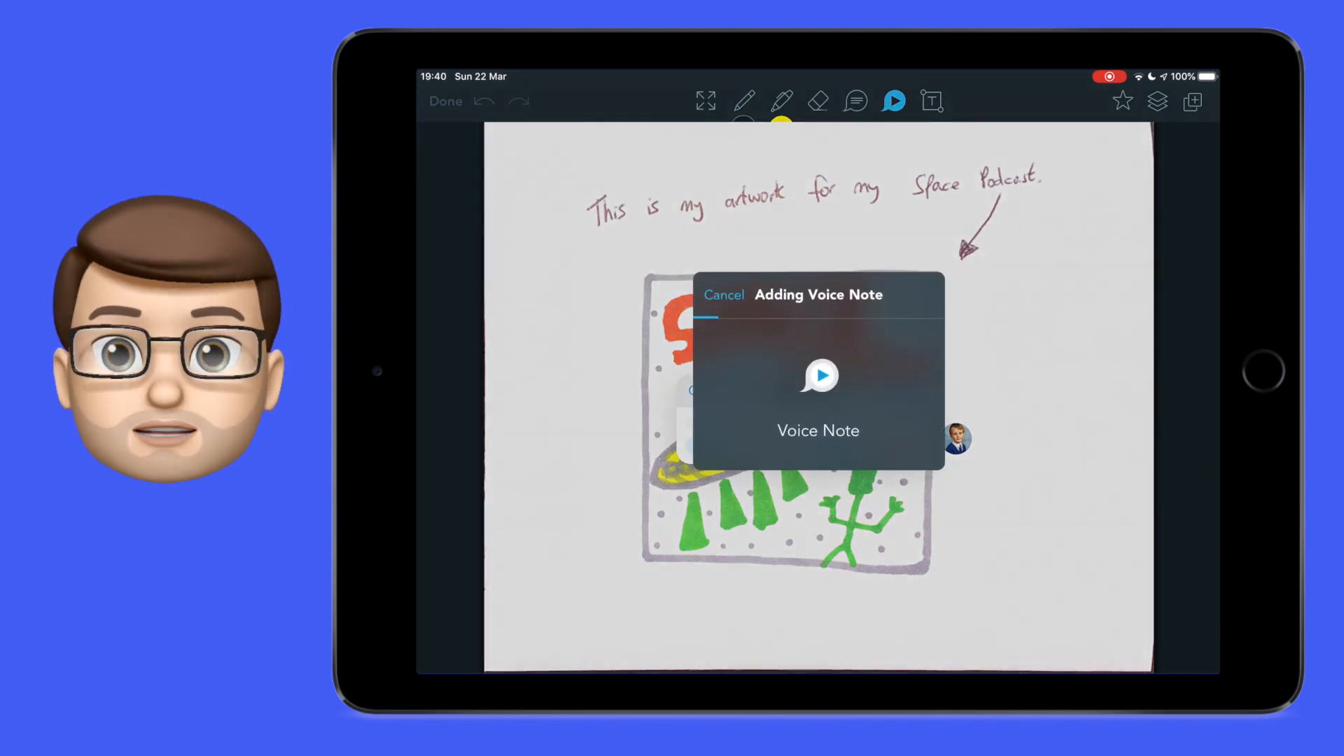